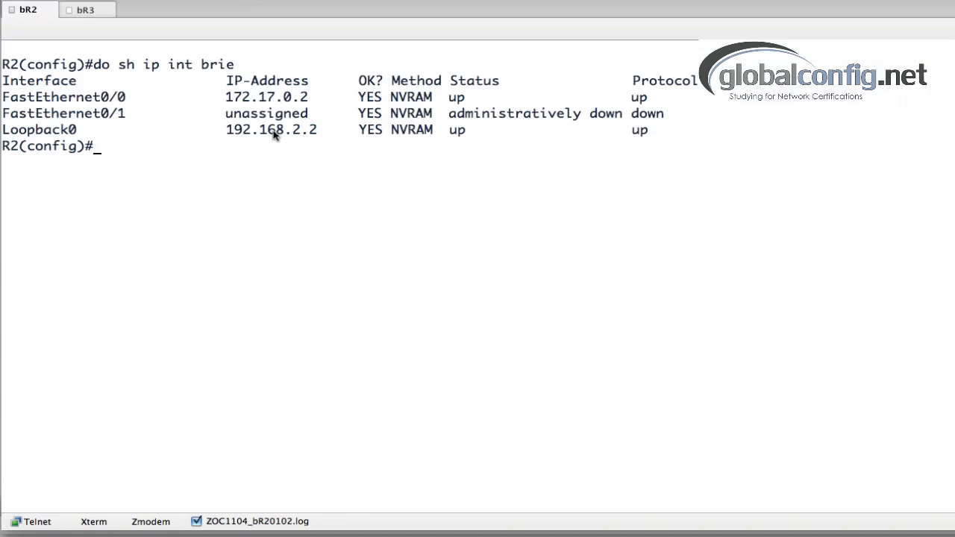
pyautogui.moveTo(196, 104)
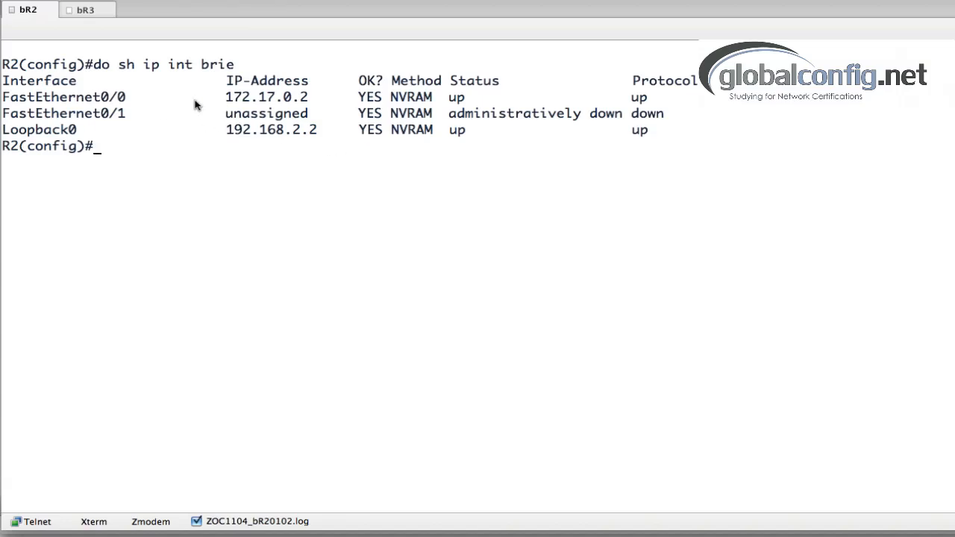
pyautogui.moveTo(65, 128)
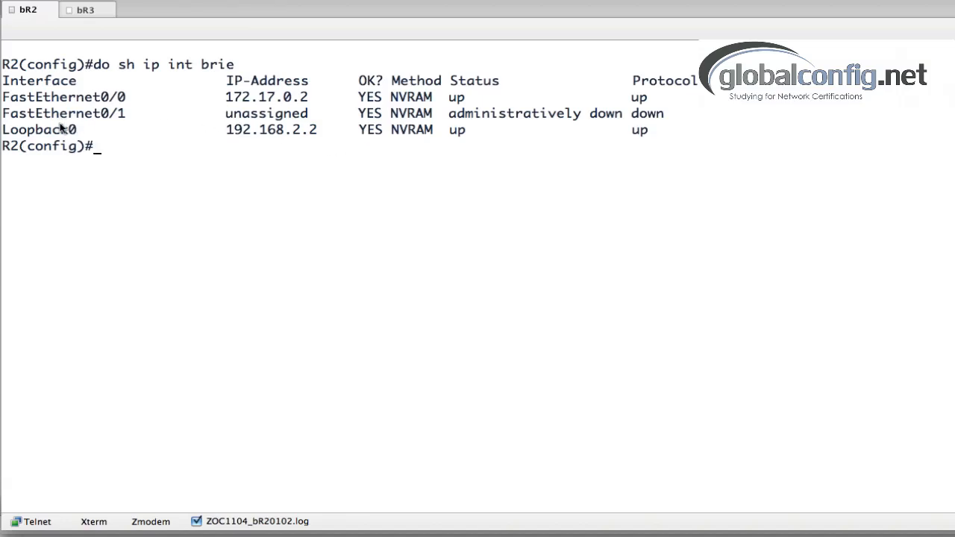
pyautogui.moveTo(276, 134)
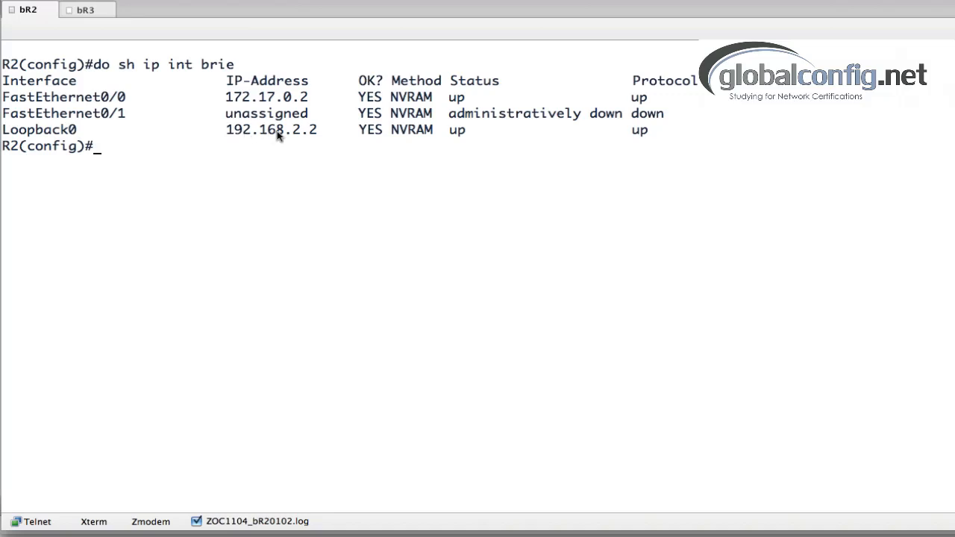
# List R2's interface summary and ping 172.17.0.3, succeeding at 80 percent
pyautogui.doubleClick(266, 97)
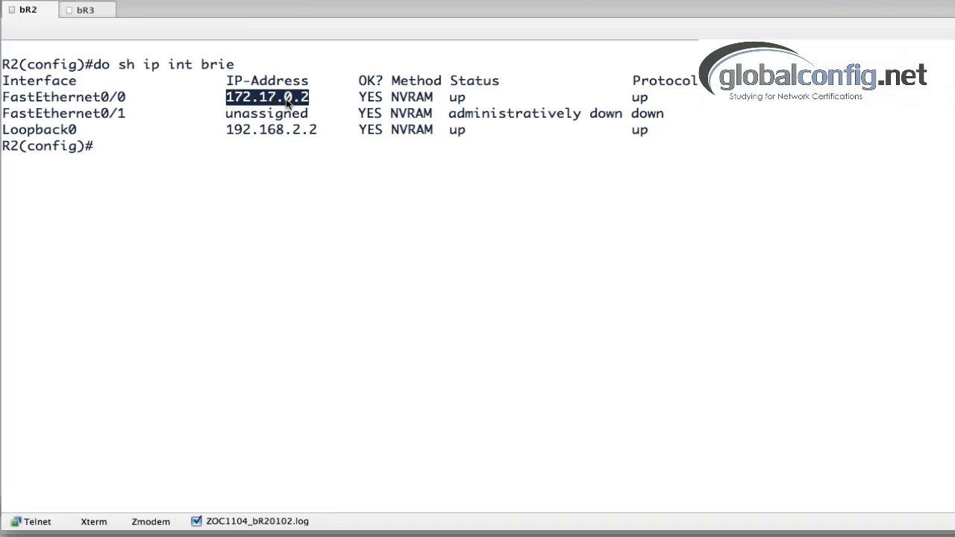
pyautogui.moveTo(297, 113)
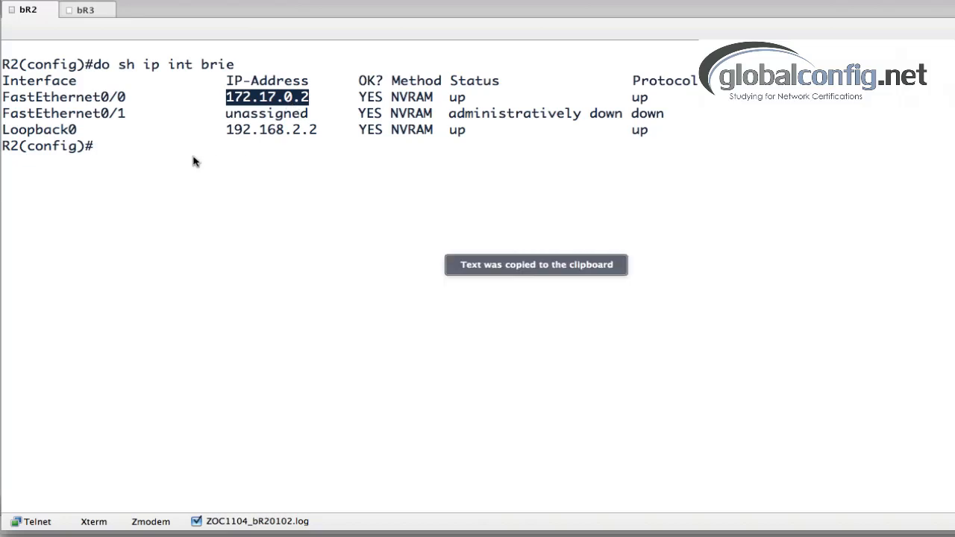
pyautogui.write('ping')
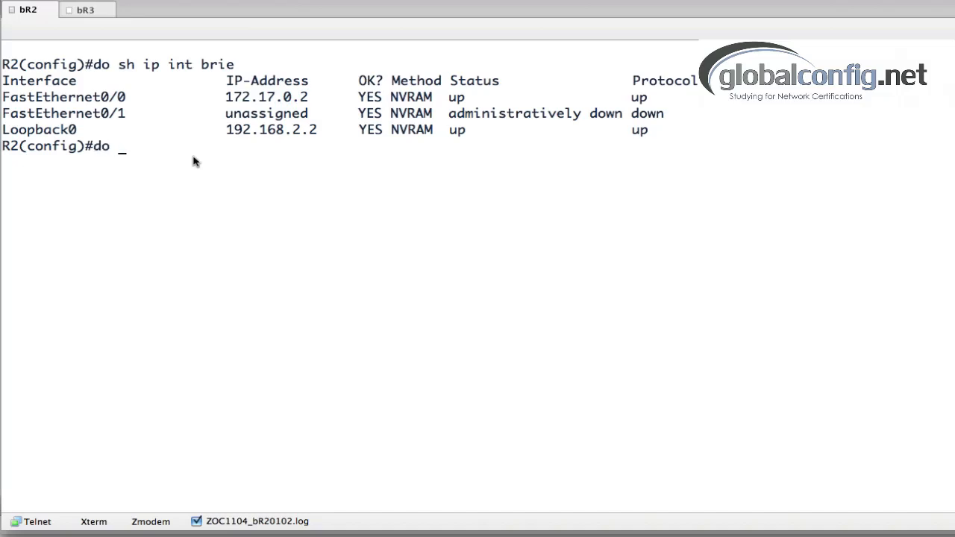
pyautogui.write('ping 172.17.0.2')
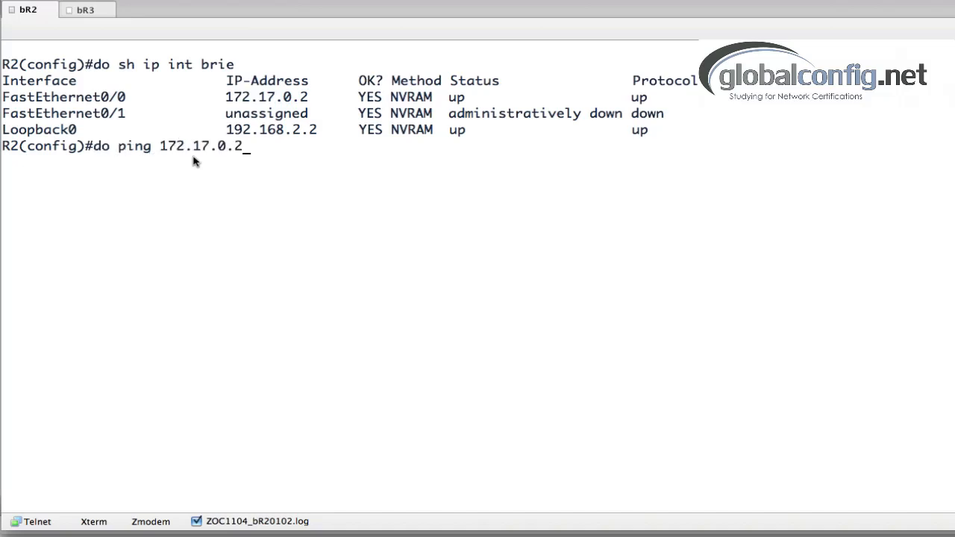
pyautogui.press('Return')
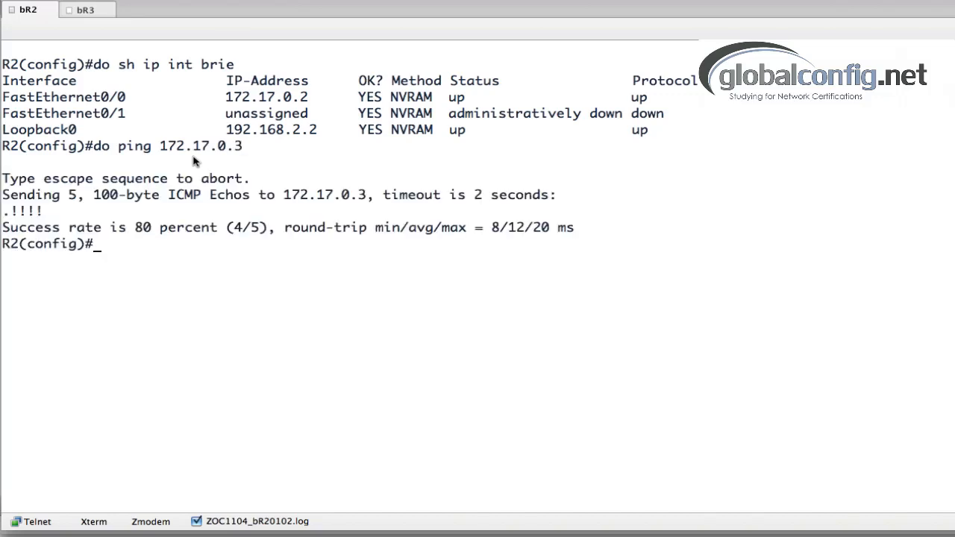
# On R3, copy loopback 192.168.3.3 and show the EIGRP section of the running config
pyautogui.click(85, 9)
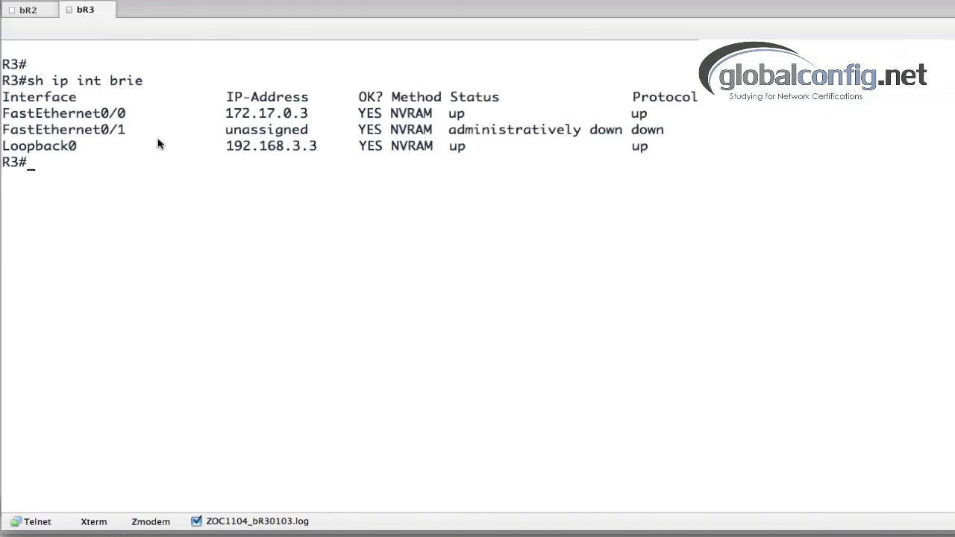
pyautogui.moveTo(241, 158)
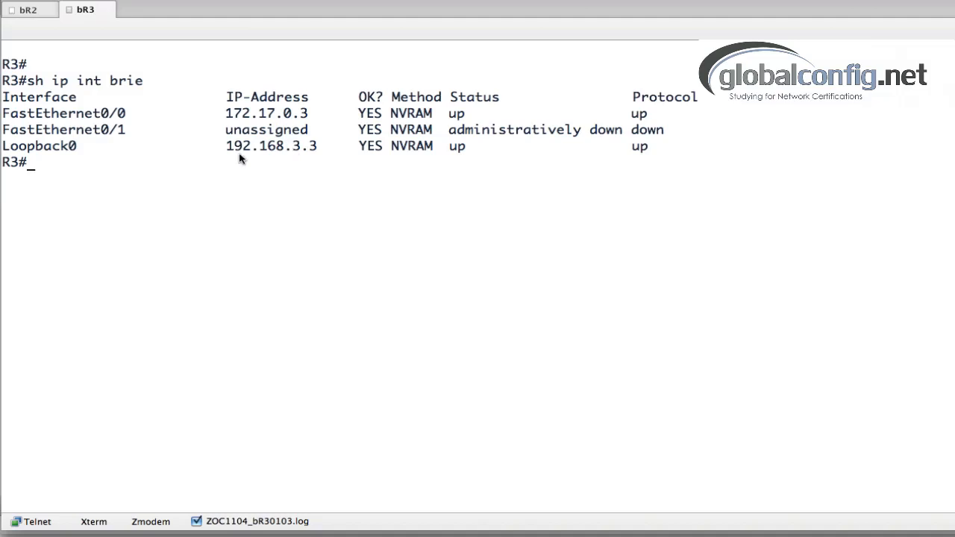
pyautogui.doubleClick(270, 146)
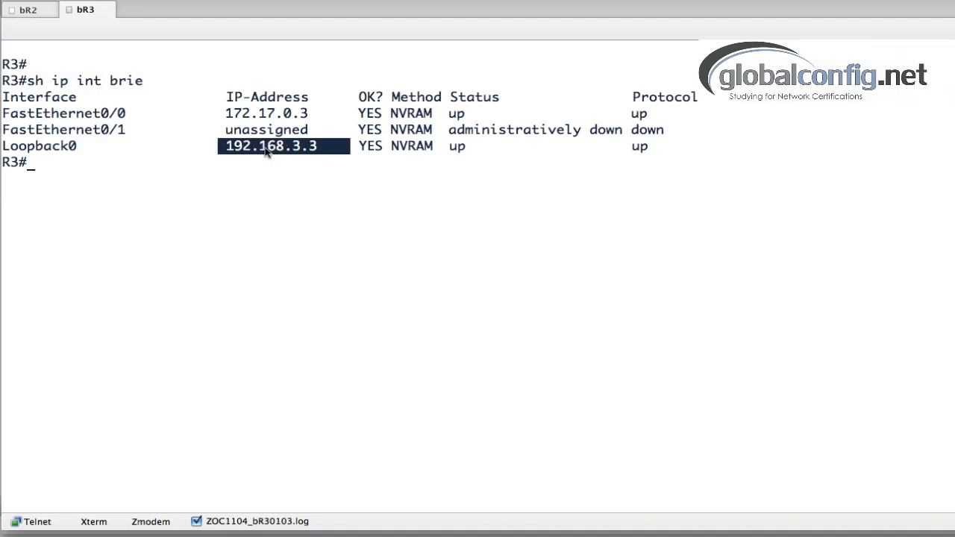
pyautogui.moveTo(289, 165)
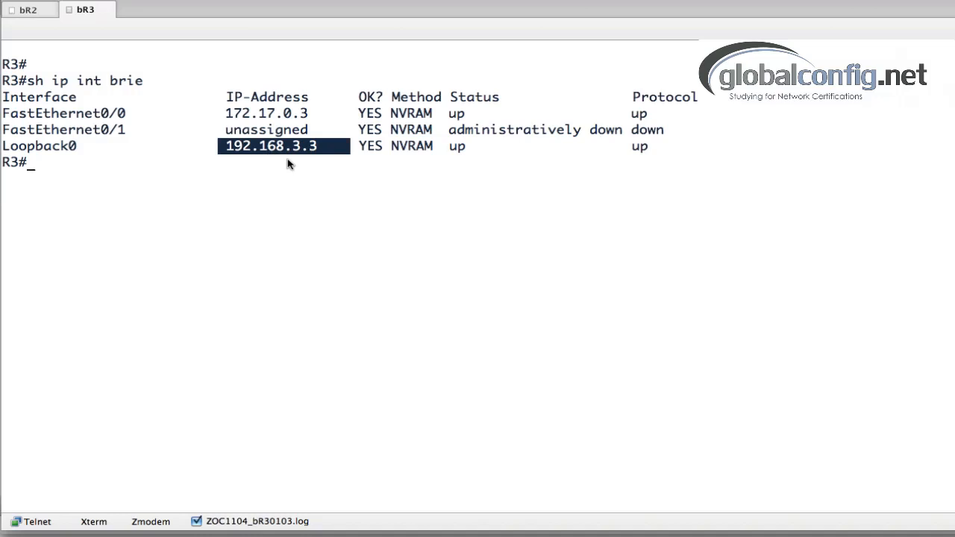
pyautogui.write('do sh')
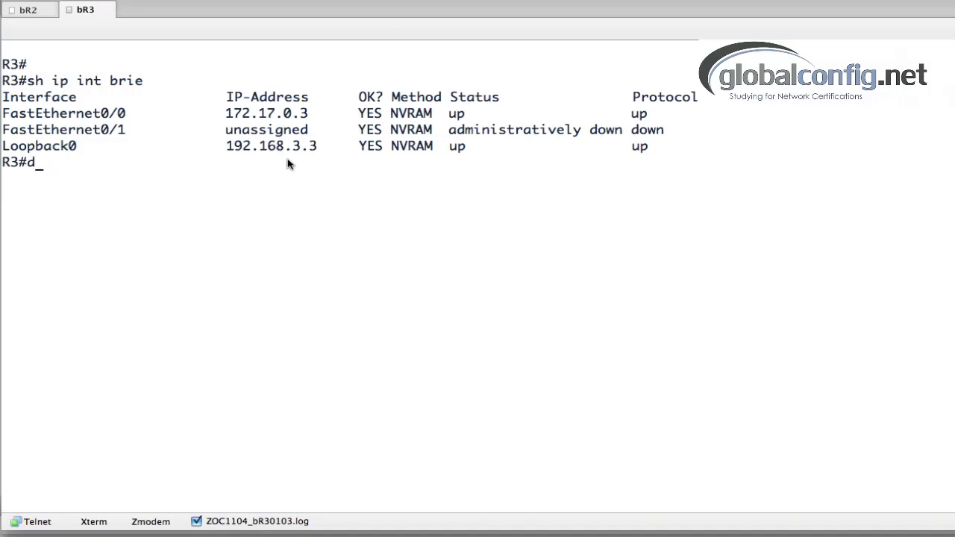
pyautogui.write('sh run |')
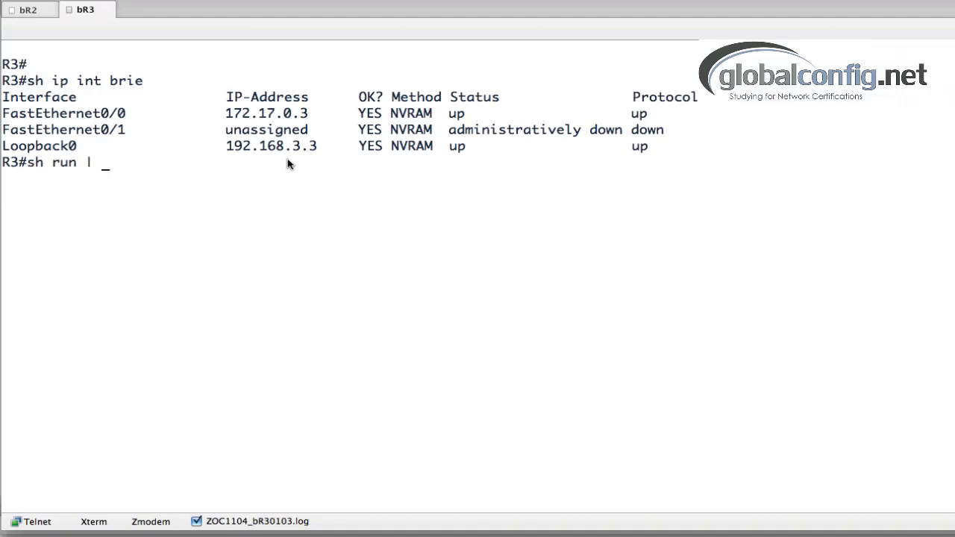
pyautogui.write('sec router erigrp')
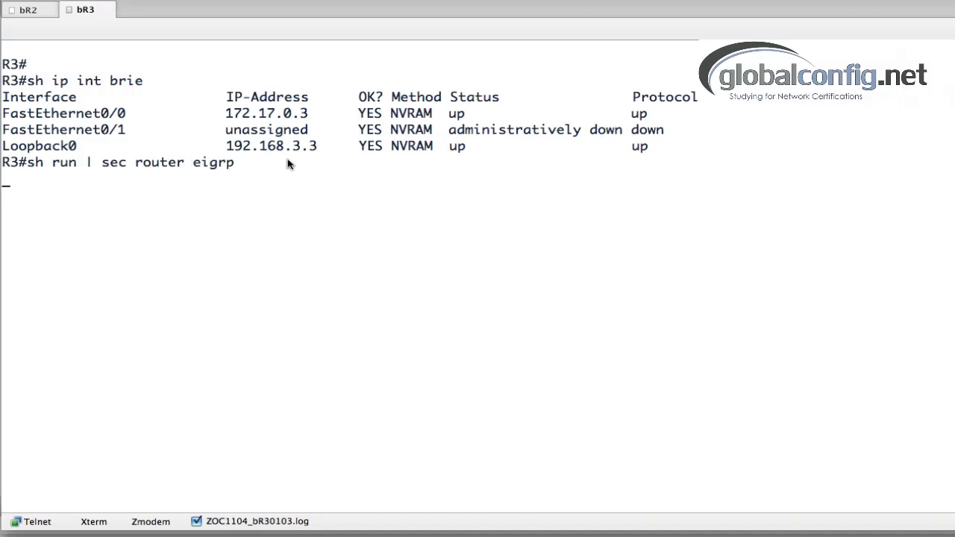
pyautogui.press('Return')
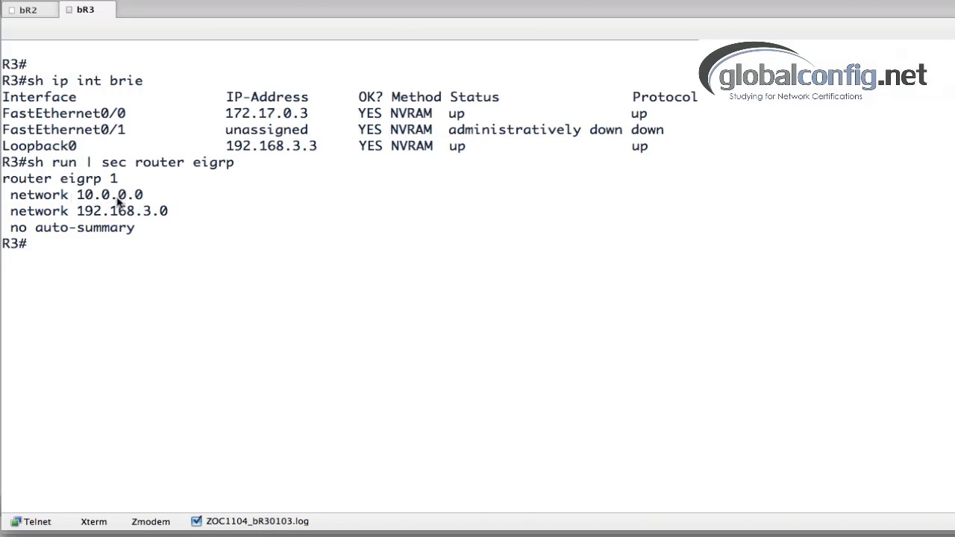
pyautogui.moveTo(98, 91)
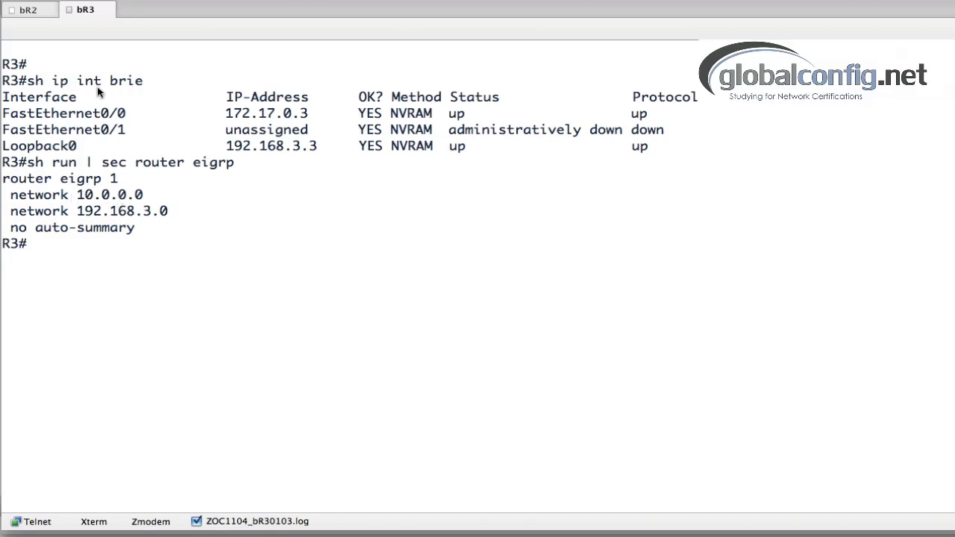
# On R2, define ISAKMP policy 10 with pre-shared auth, MD5 hash, 3DES encryption and group 2
pyautogui.click(27, 9)
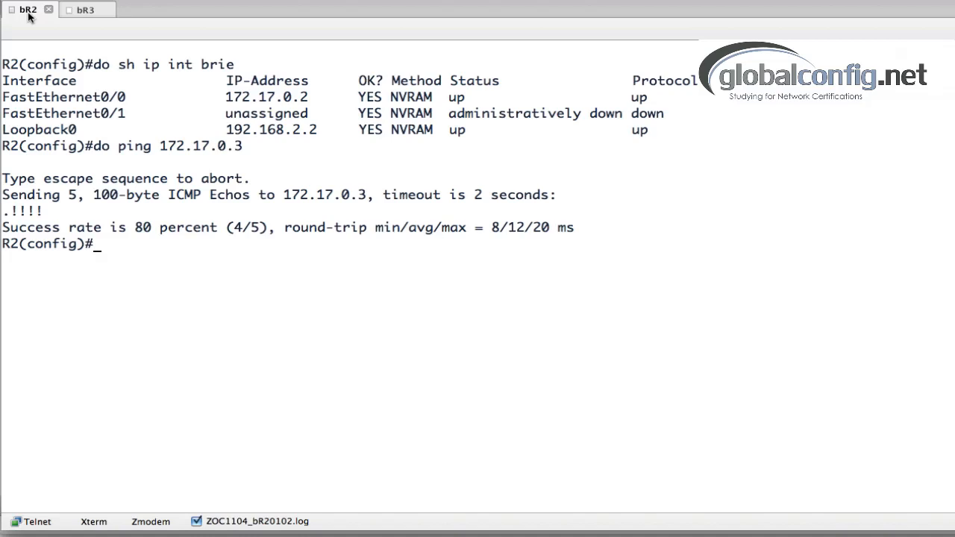
pyautogui.write('cry')
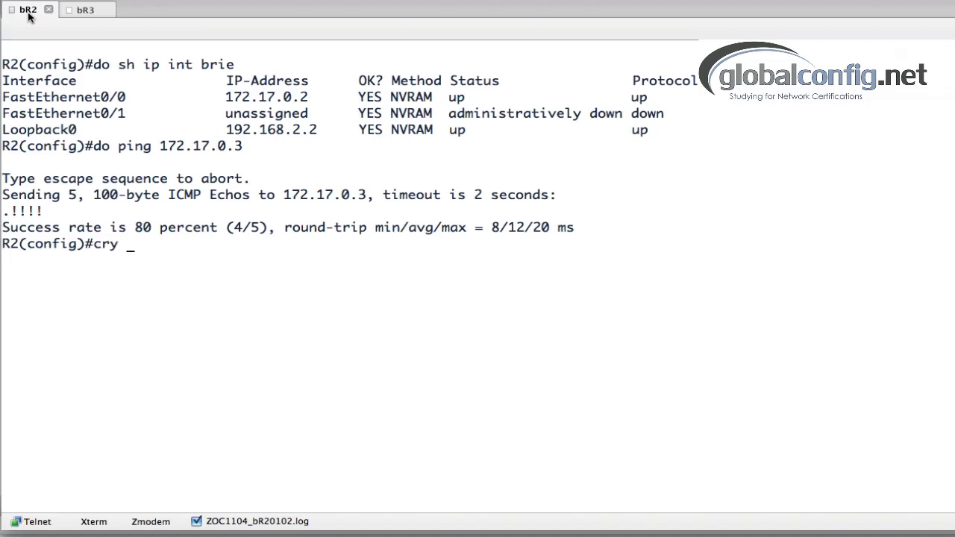
pyautogui.write('isa pol 10')
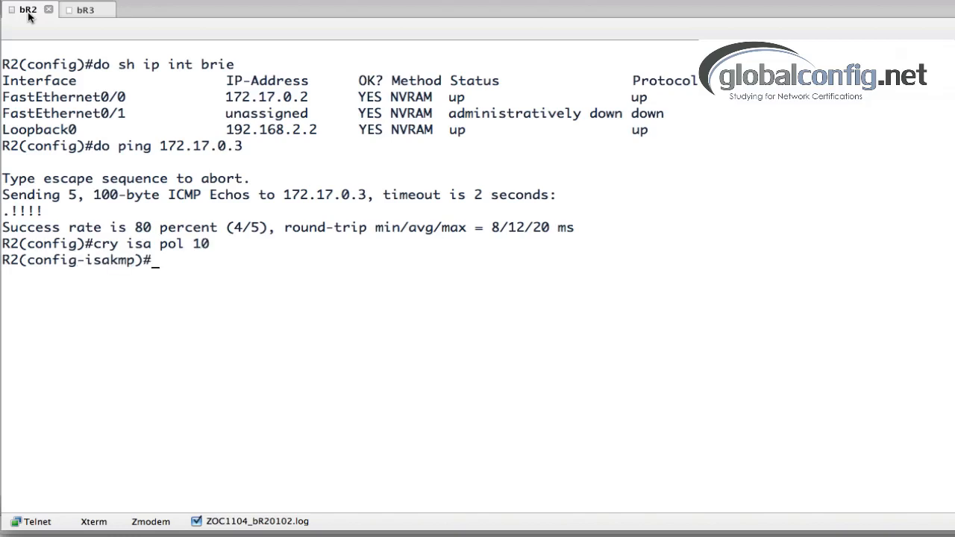
pyautogui.write('aut')
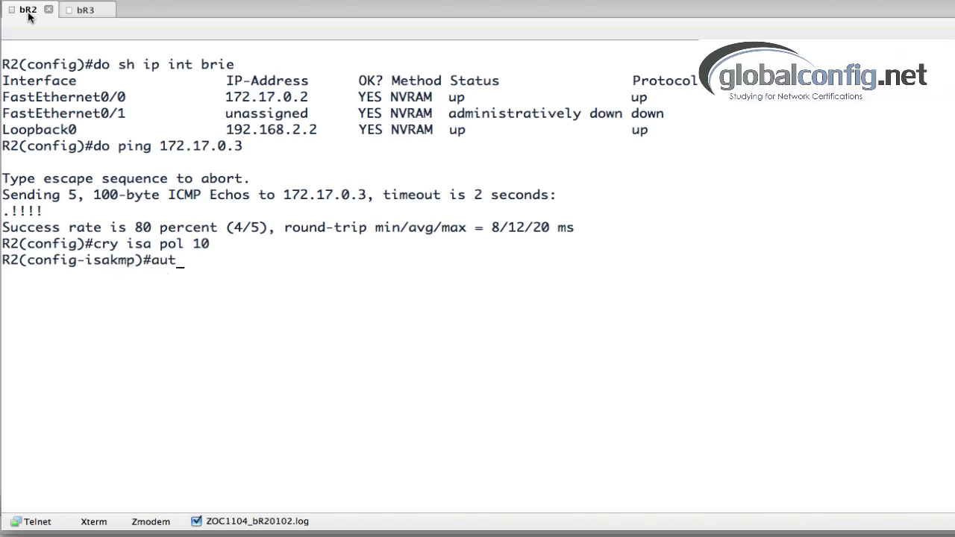
pyautogui.write('authen pre')
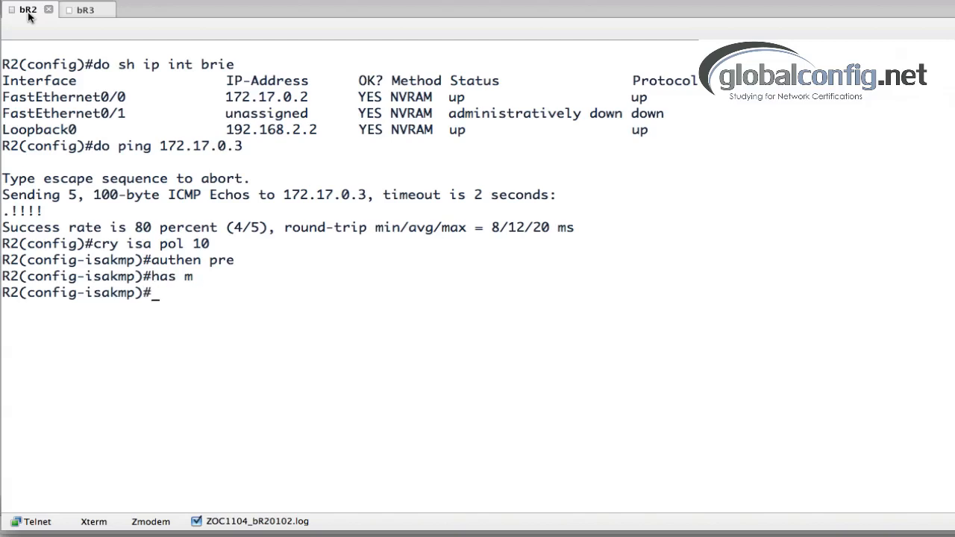
pyautogui.write('en 3')
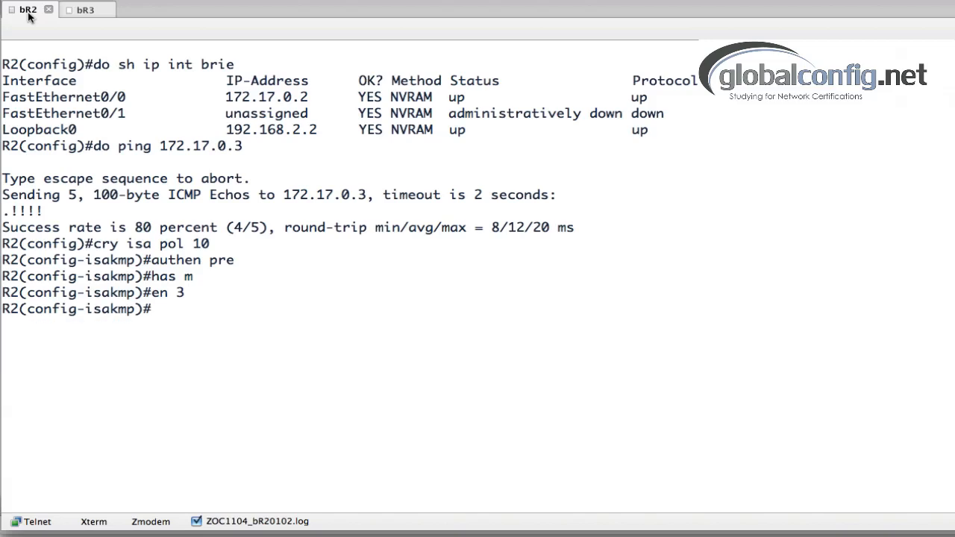
pyautogui.write('gr 2')
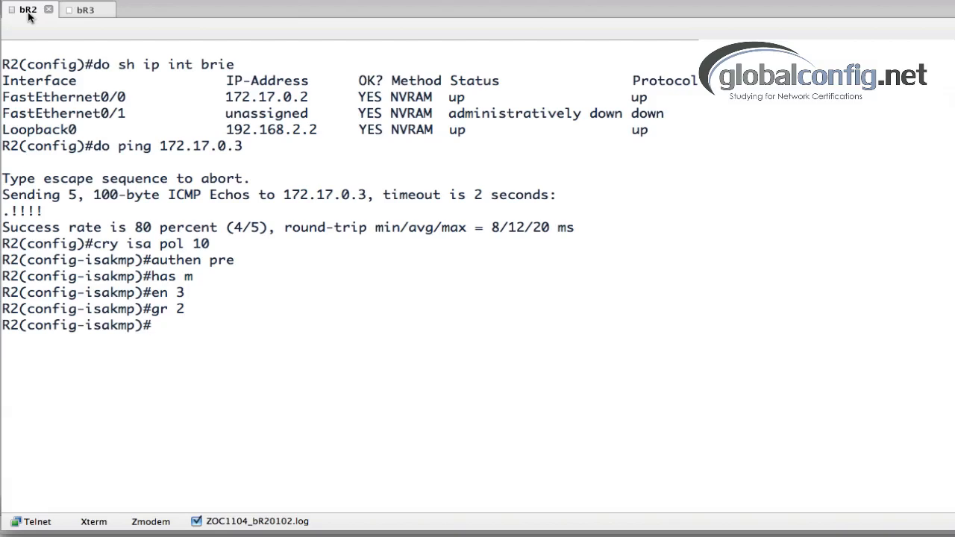
pyautogui.write('exit')
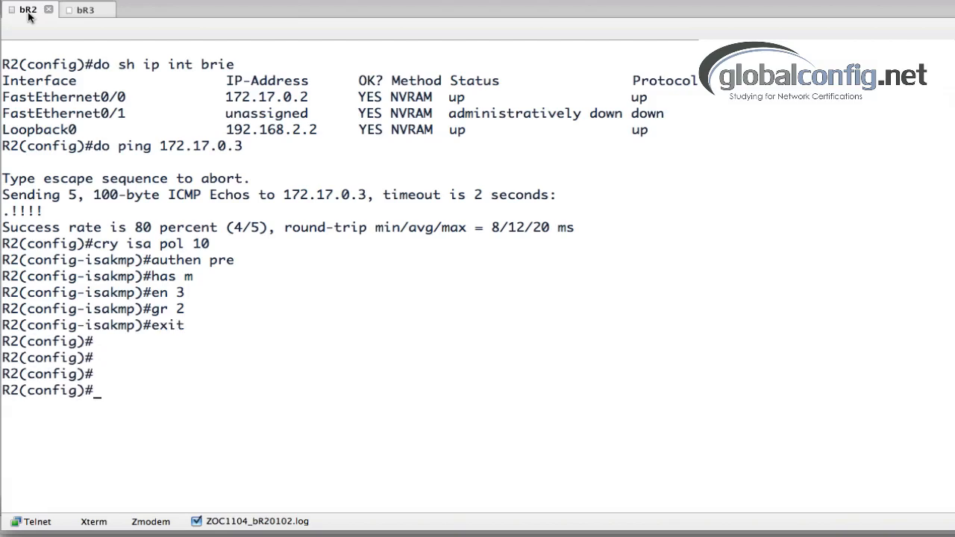
# Show R2's crypto running config and copy the ISAKMP policy 10 lines
pyautogui.write('do sh run')
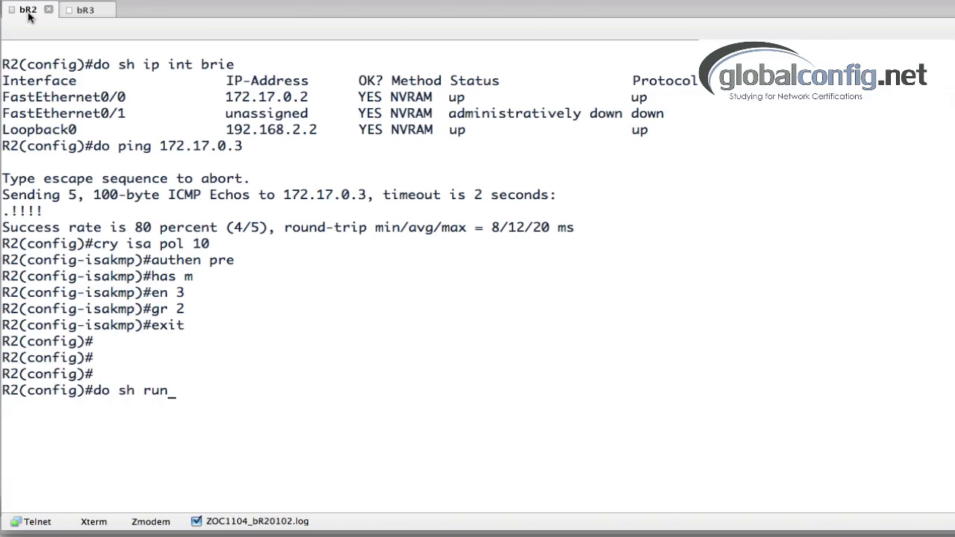
pyautogui.write('| sec crypto')
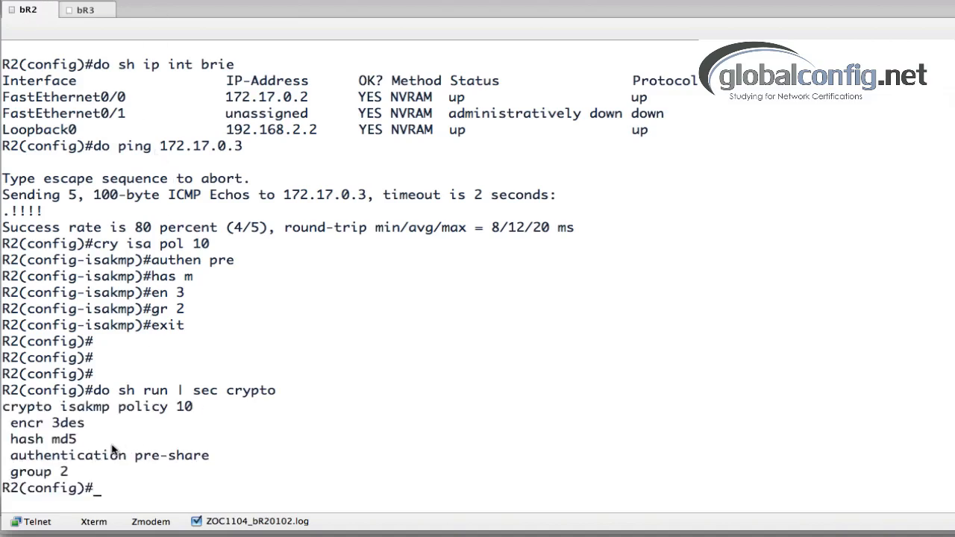
pyautogui.moveTo(3, 406); pyautogui.dragTo(68, 472)
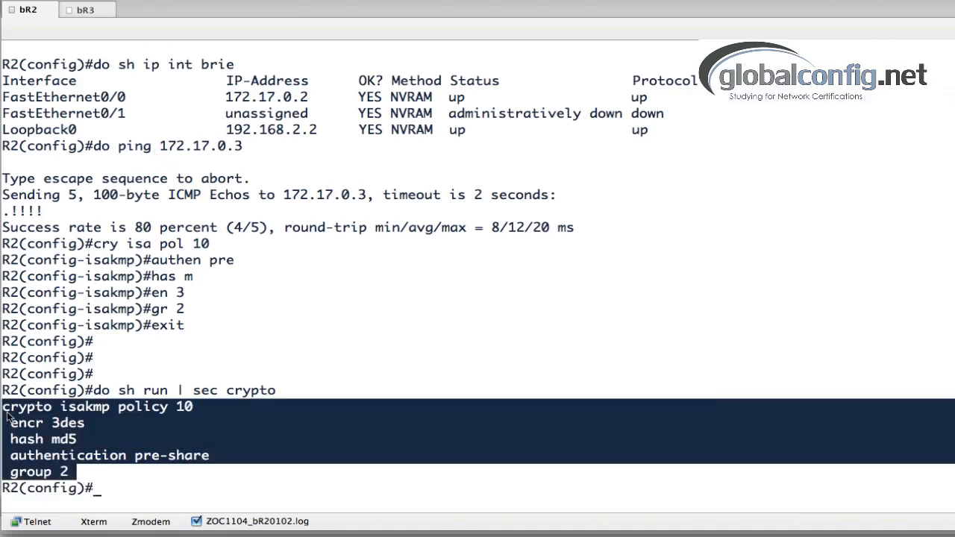
# On R3, enter config mode and apply the same ISAKMP policy 10
pyautogui.click(83, 9)
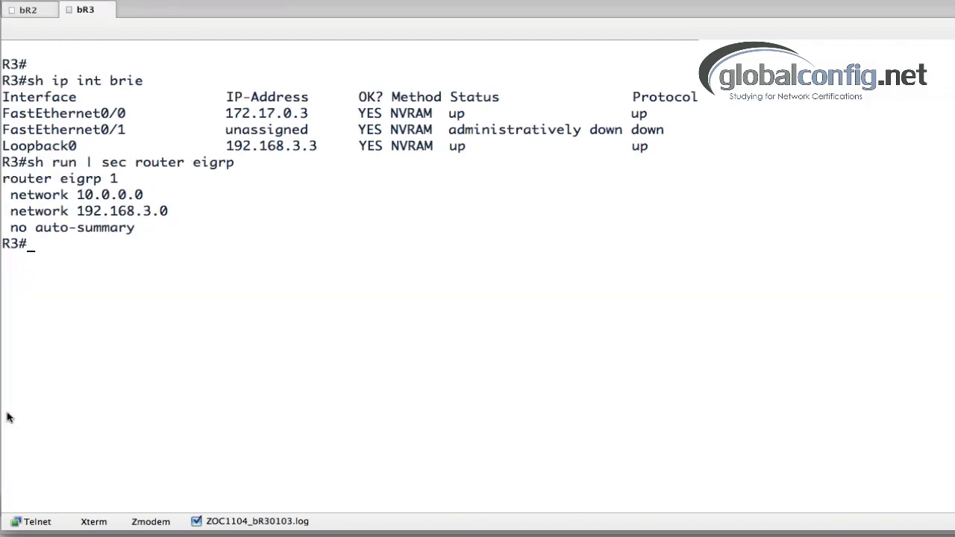
pyautogui.write('conf t')
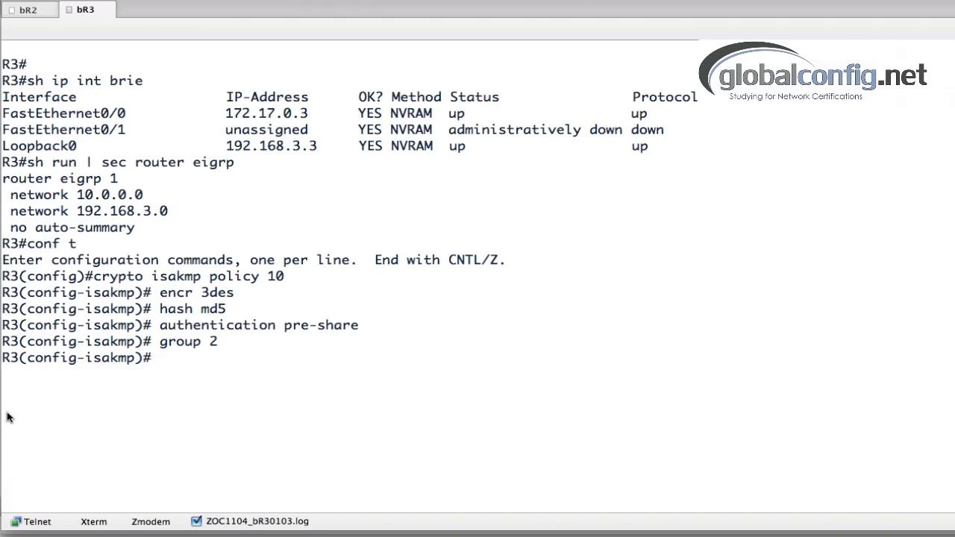
pyautogui.write('ex')
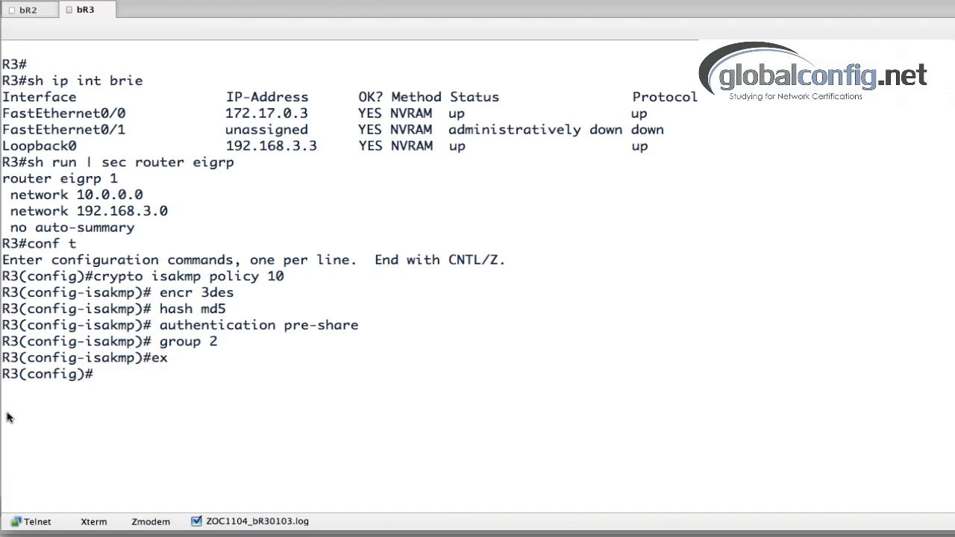
pyautogui.write('cry isa')
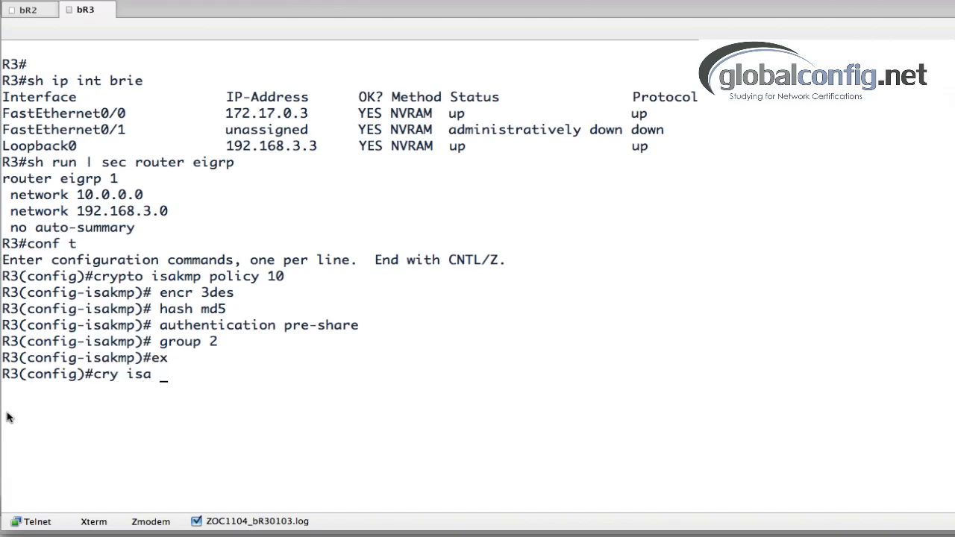
pyautogui.write('ke')
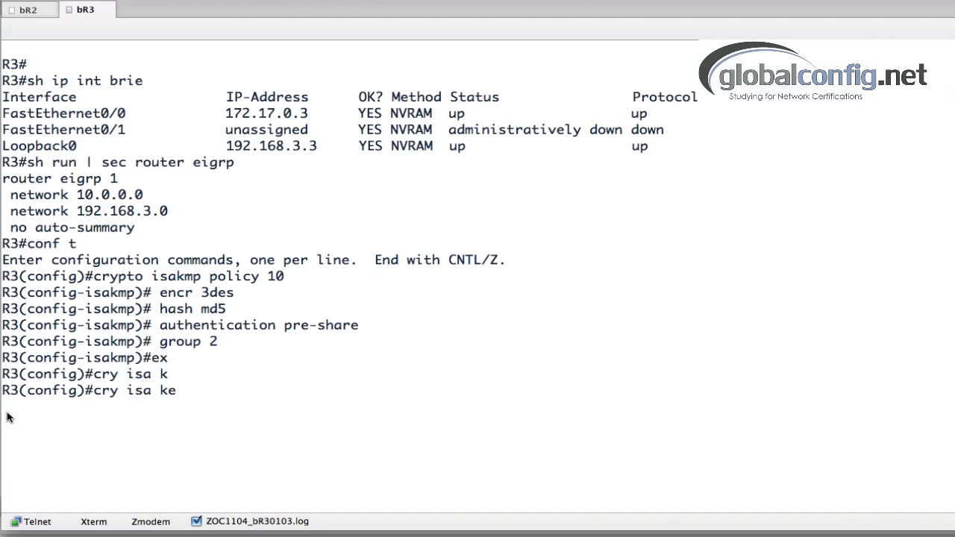
pyautogui.write('ey ?')
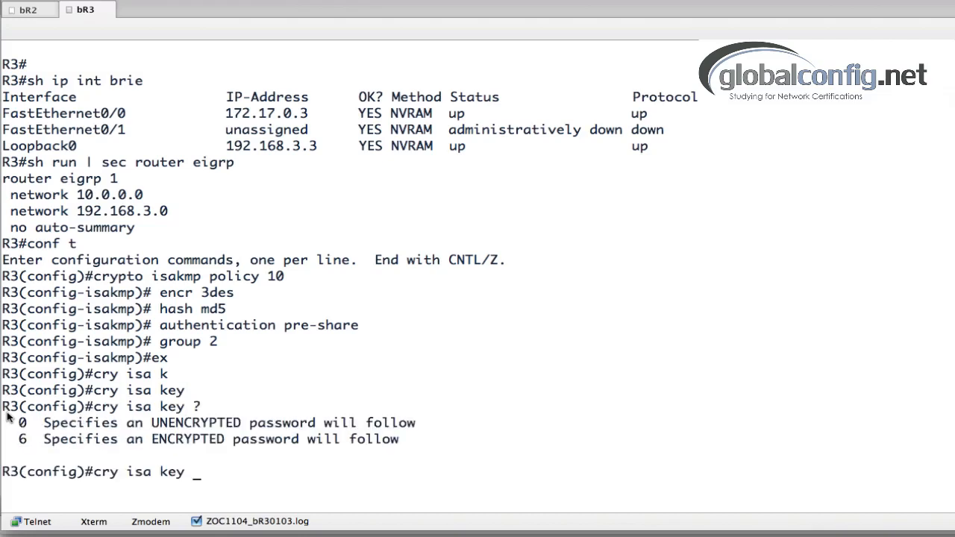
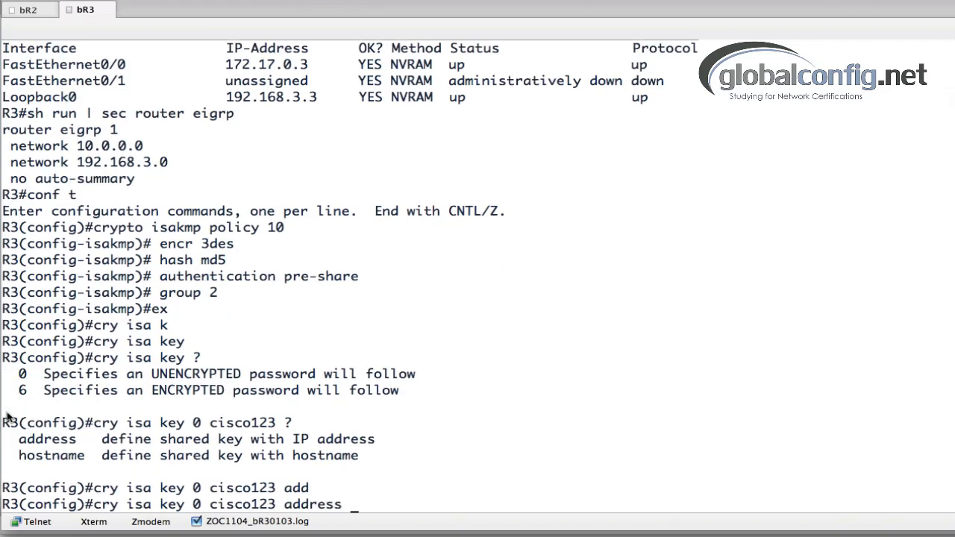
pyautogui.write('1')
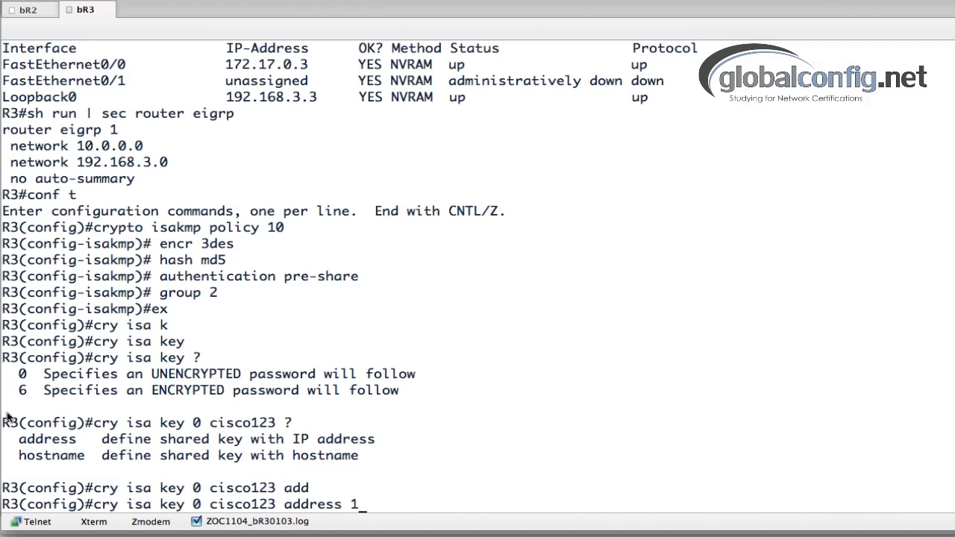
pyautogui.write('72.17')
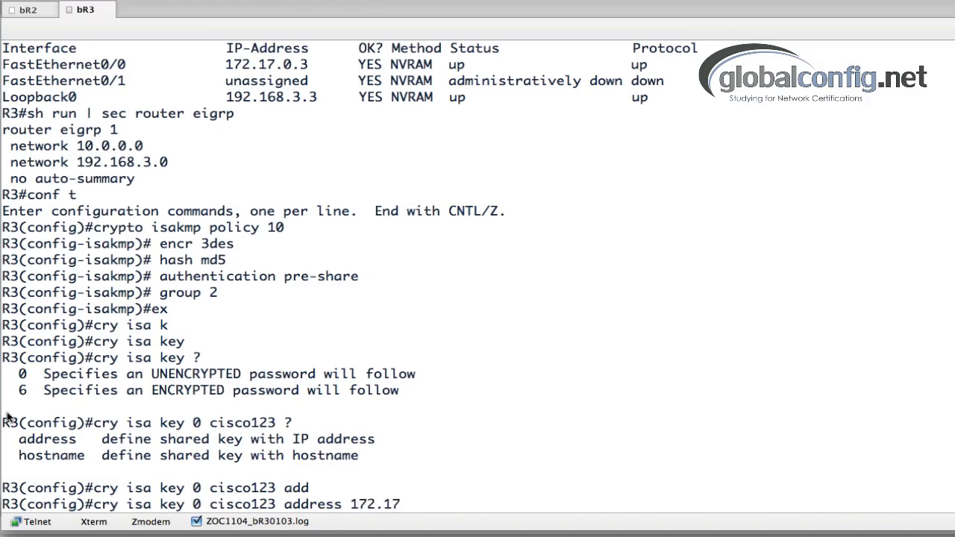
pyautogui.write('.0.2')
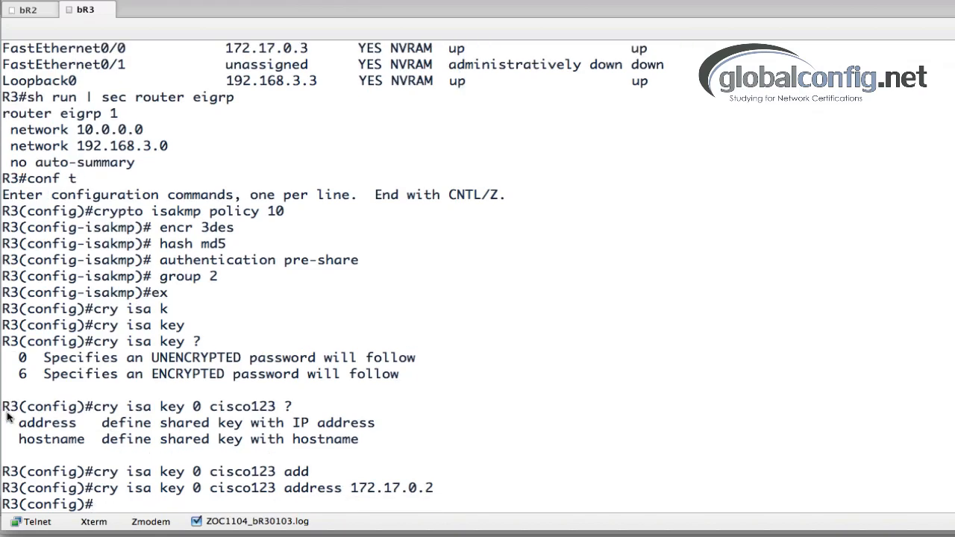
pyautogui.moveTo(439, 488)
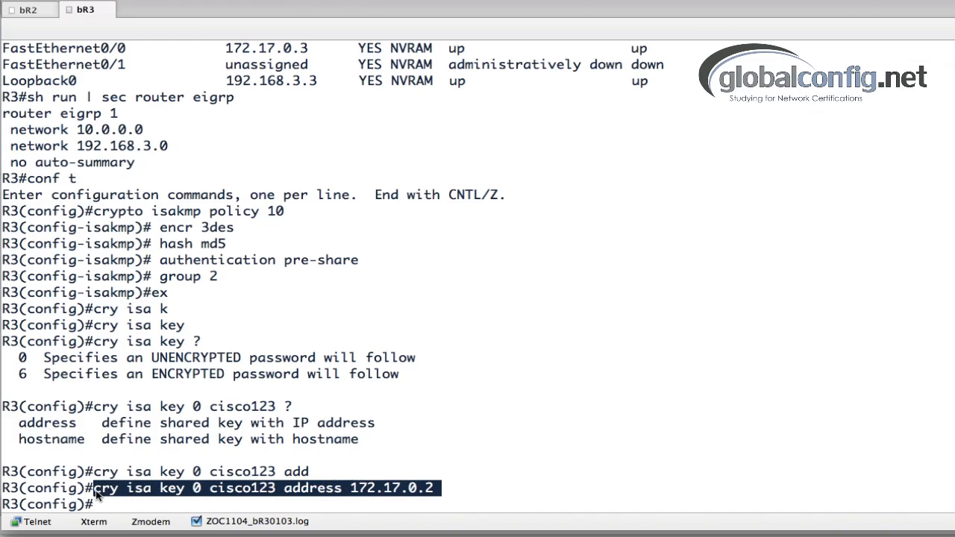
pyautogui.click(27, 9)
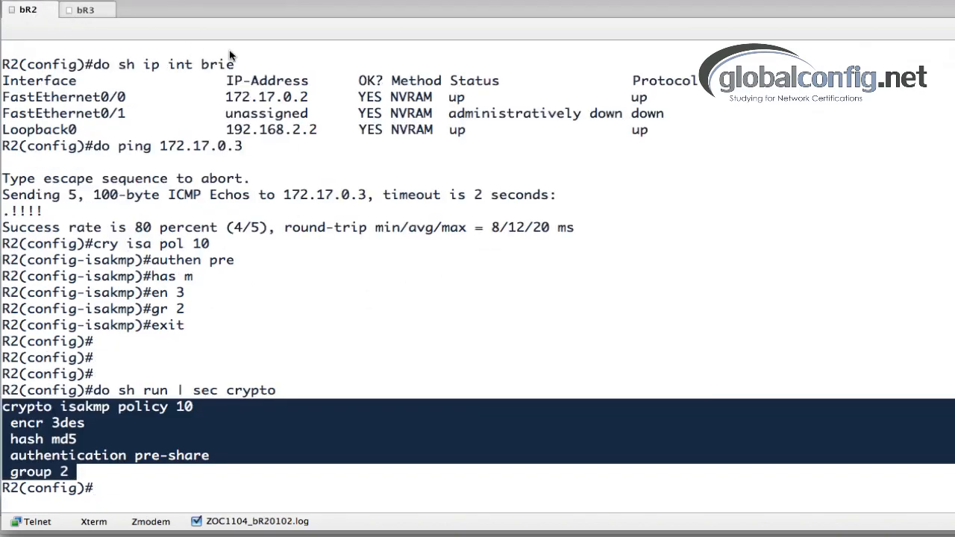
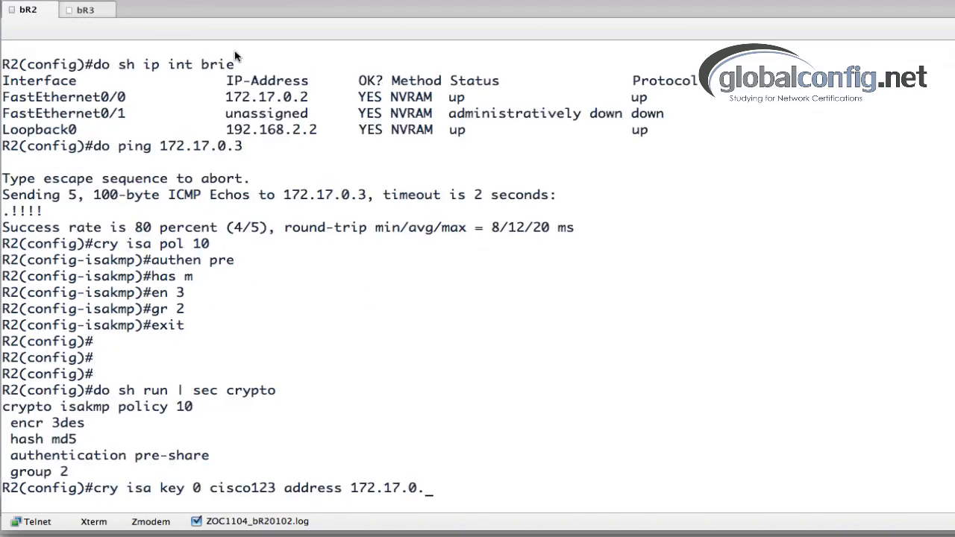
pyautogui.write('3')
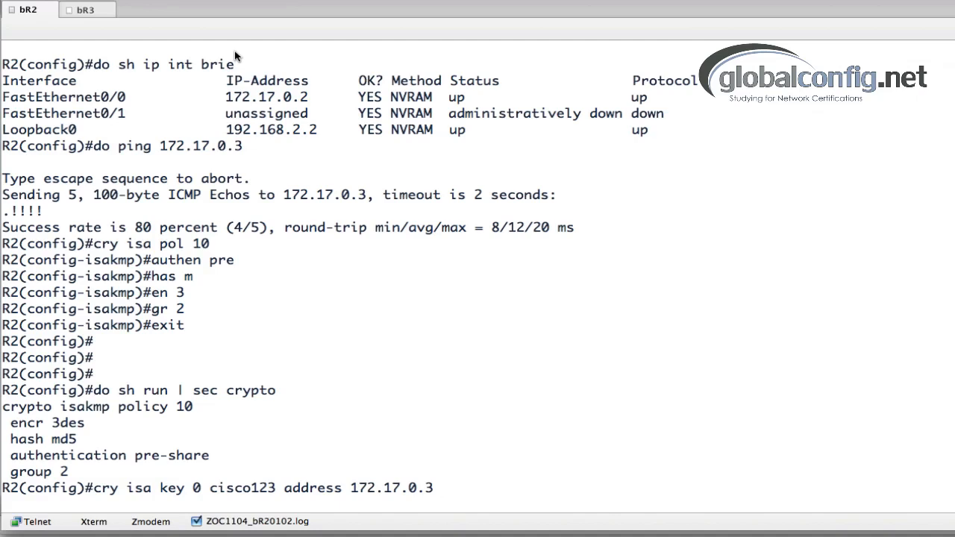
pyautogui.press('Return')
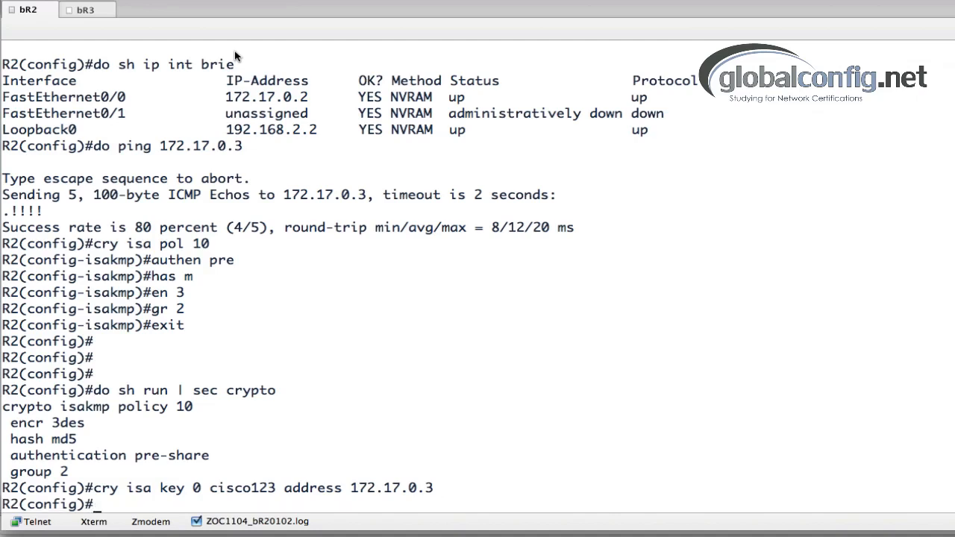
pyautogui.moveTo(302, 96)
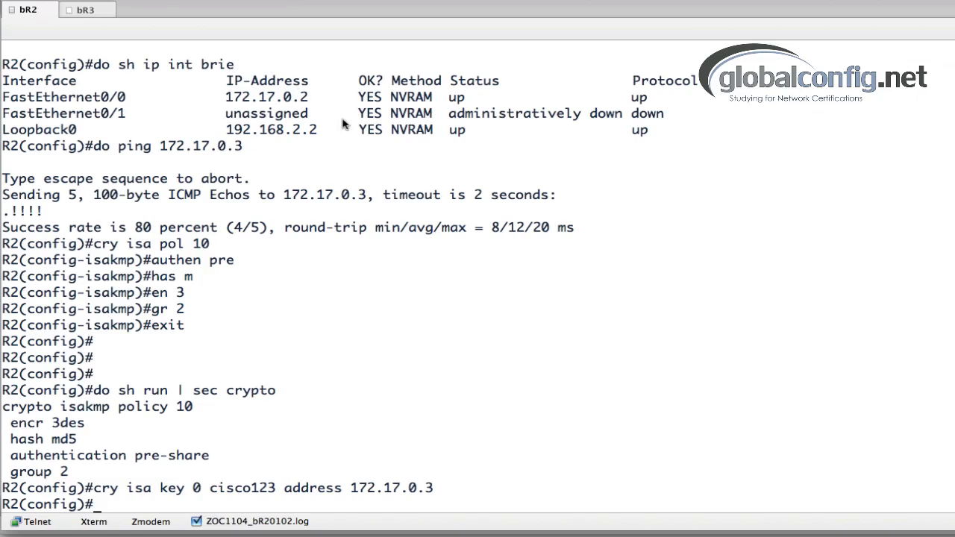
pyautogui.moveTo(325, 90)
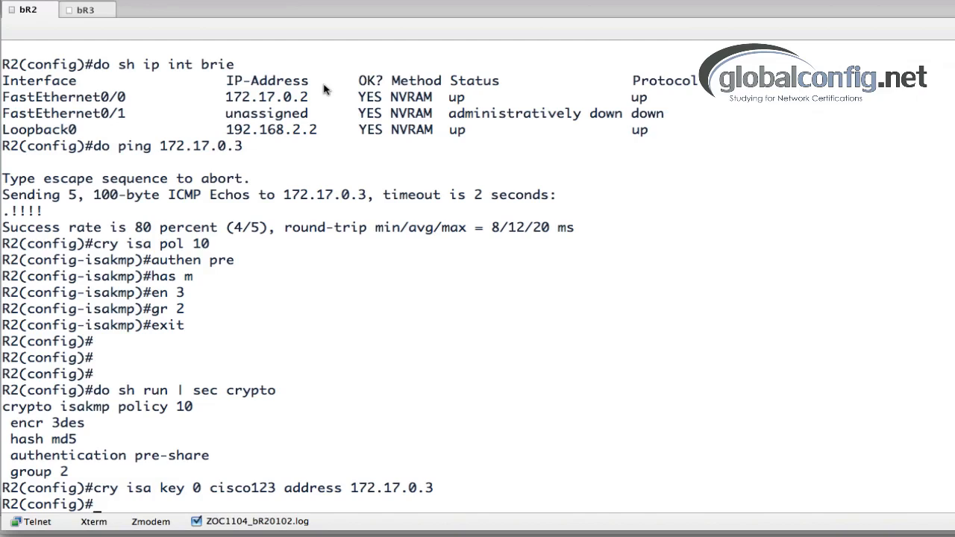
# On R2, create transform-set VTI with esp-aes 192 and esp-sha-hmac, then paste it on R3
pyautogui.write('fy')
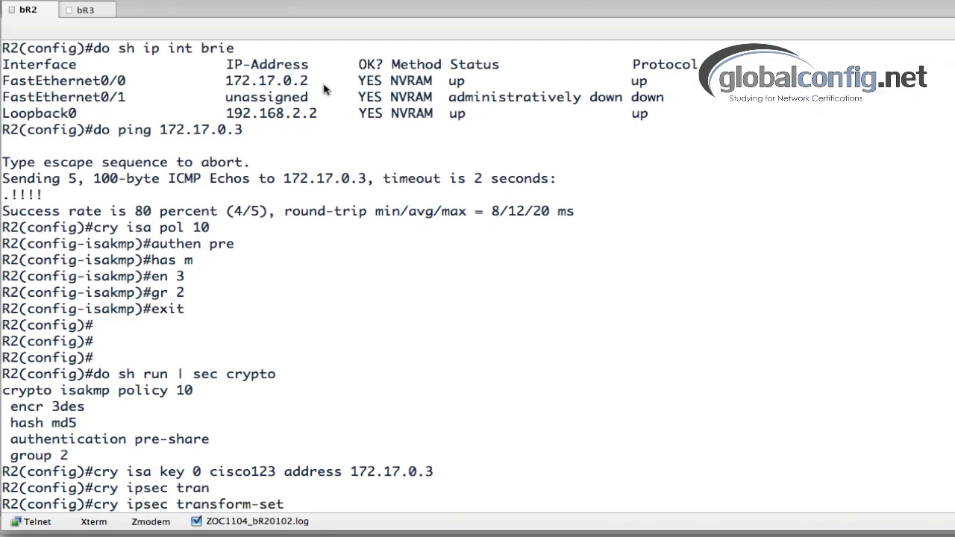
pyautogui.write('VTI esp-aes 192 esp-sha-hmac')
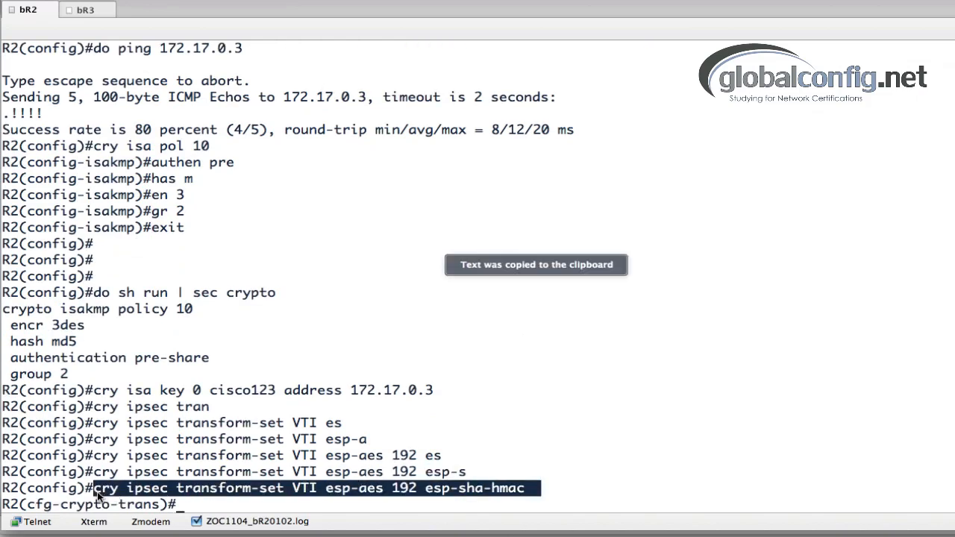
pyautogui.click(83, 9)
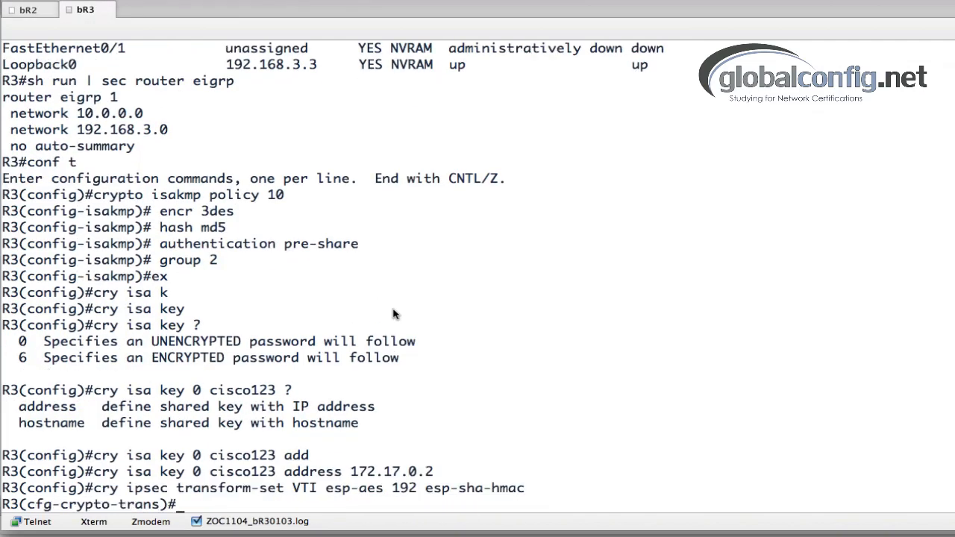
# On R3, create IPsec profile VTI and set it to use transform-set VTI
pyautogui.write('cry')
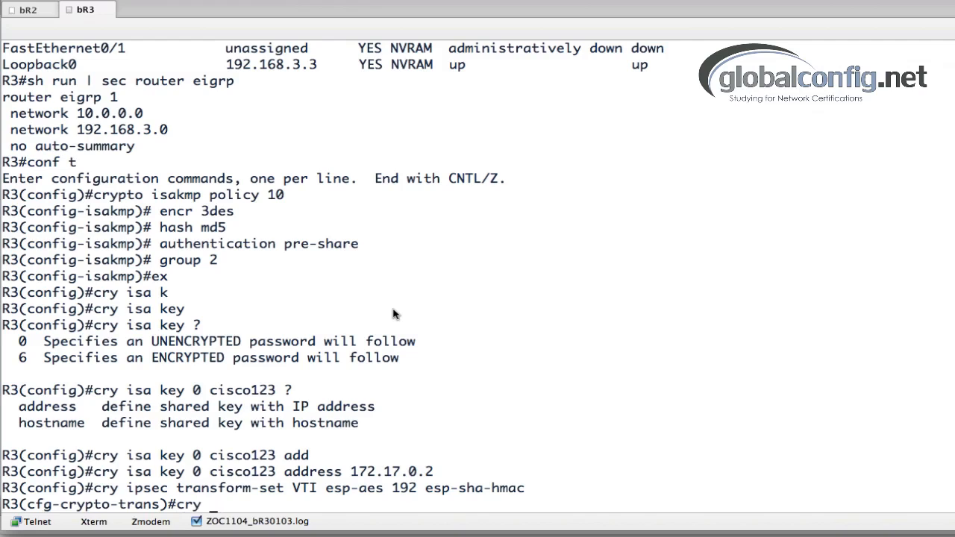
pyautogui.write('ipse')
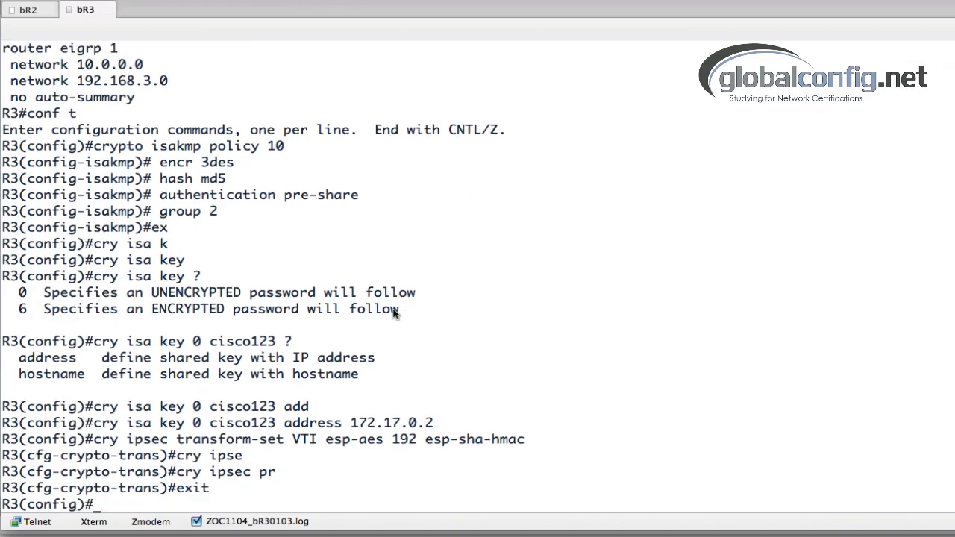
pyautogui.write('cry ipsec profile VT')
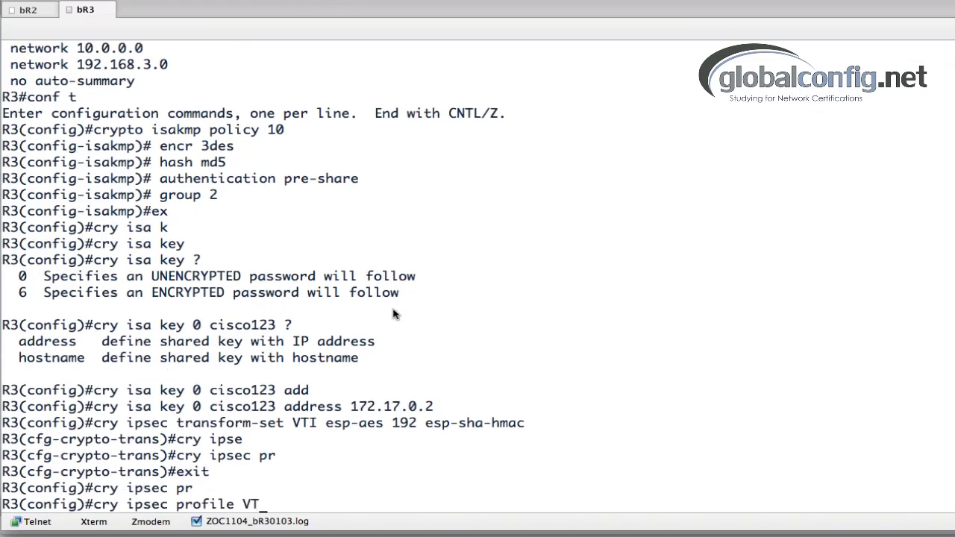
pyautogui.write('I')
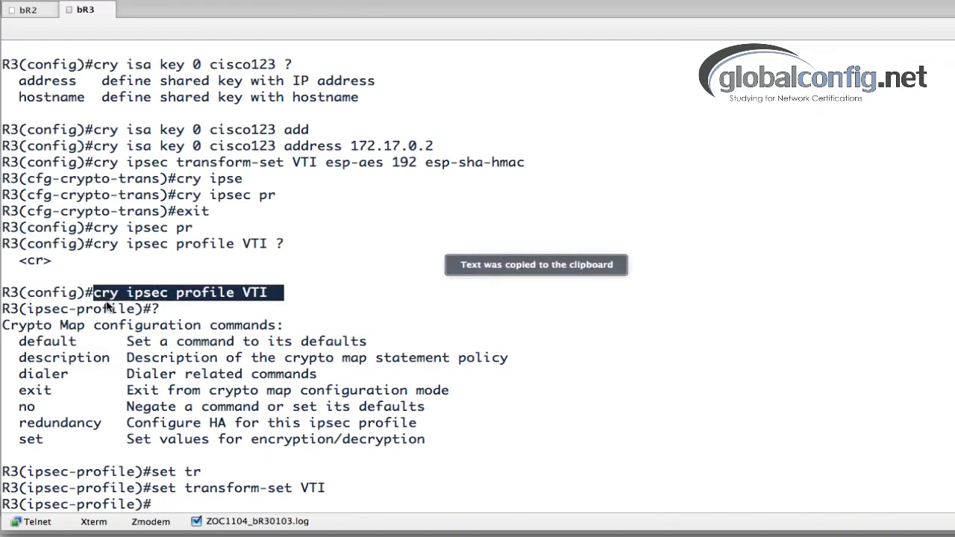
# Give R2 IPsec profile VTI, create Tunnel0 addressed 10.1.1.3 on R3 and 10.1.1.2 on R2
pyautogui.click(27, 9)
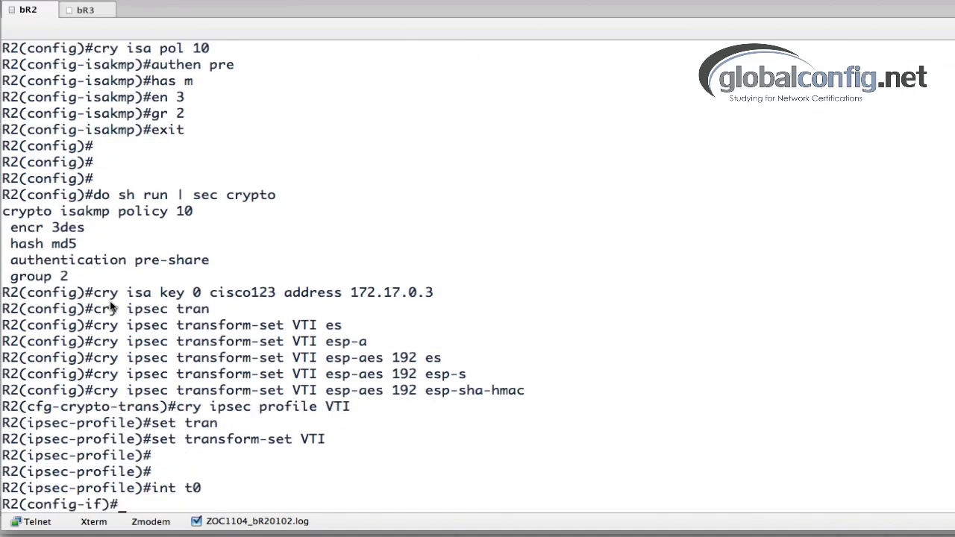
pyautogui.click(83, 9)
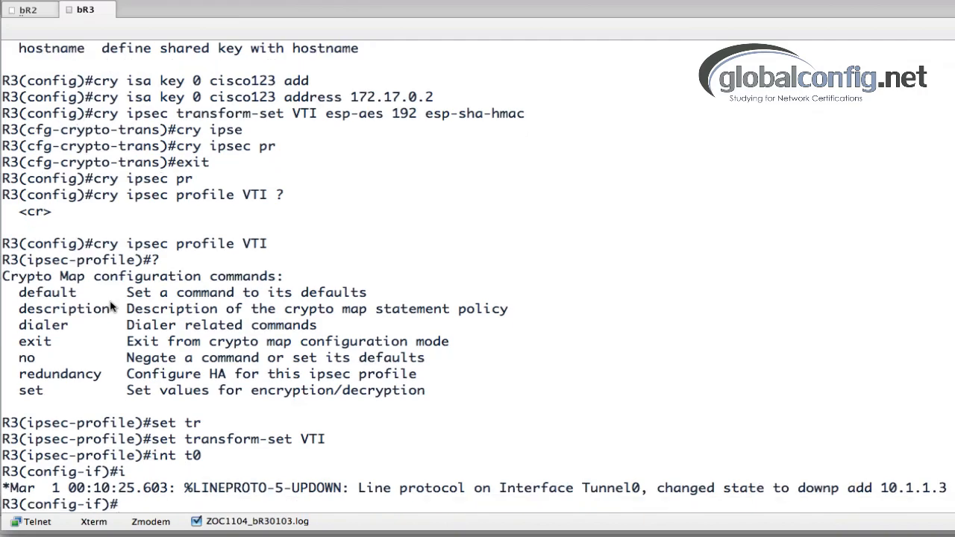
pyautogui.click(29, 9)
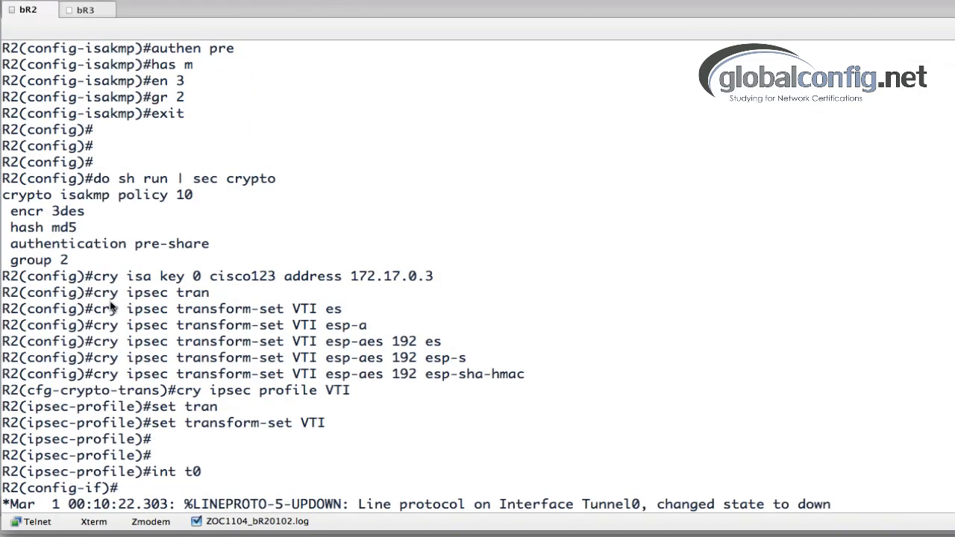
pyautogui.write('ip add 10.1.1.2')
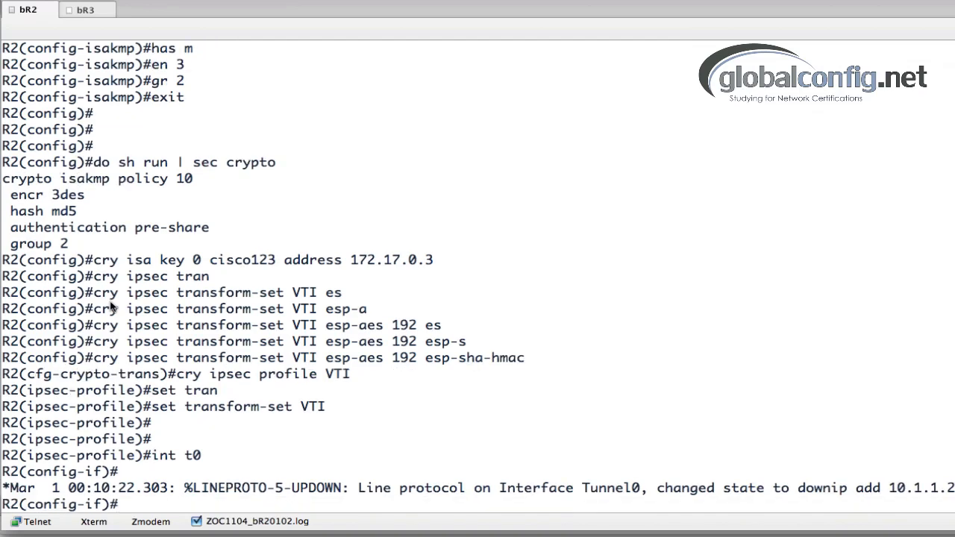
# Set R2 Tunnel0 source f0/0 and pick out its outside address 172.17.0.2
pyautogui.write('tunnel source f0/0')
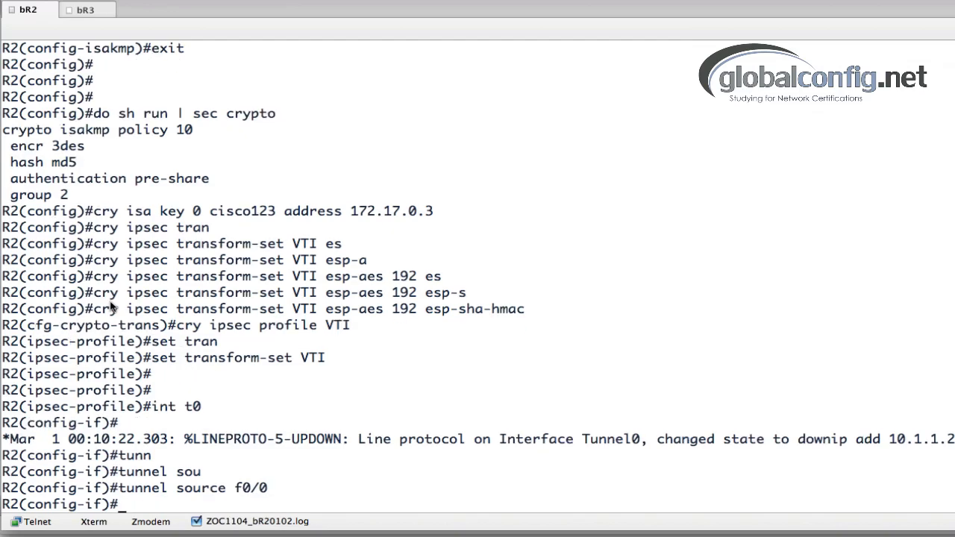
pyautogui.write('do sh ip int brie')
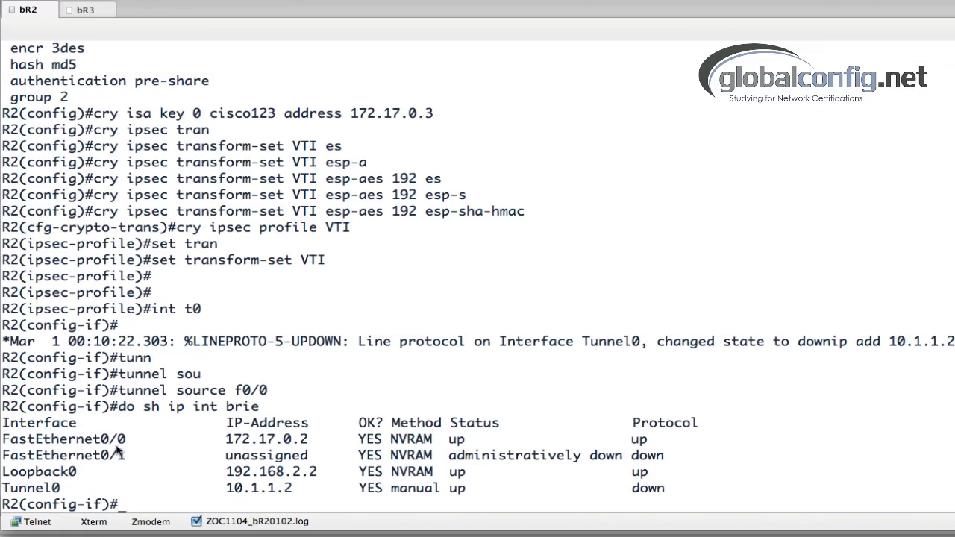
pyautogui.doubleClick(266, 439)
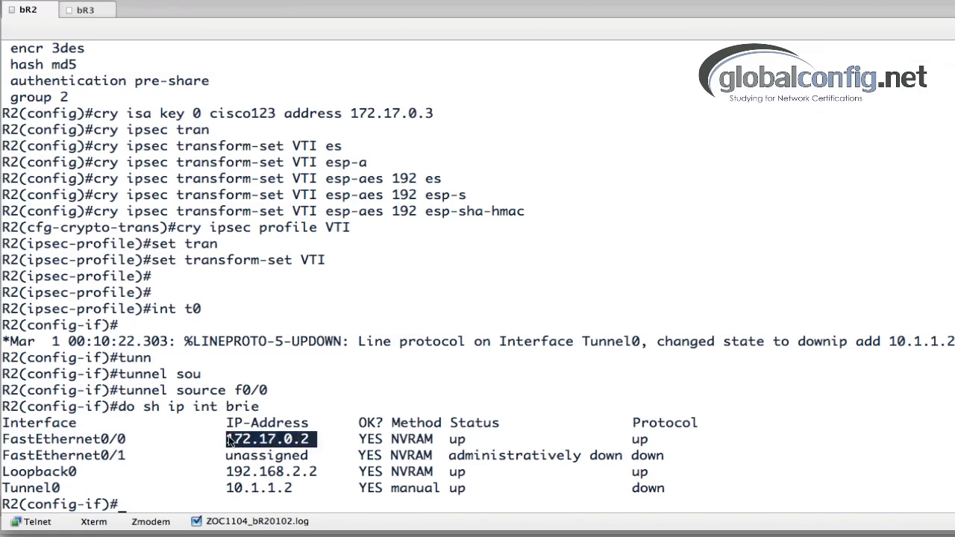
# Set tunnel destinations 172.17.0.2 on R3 and 172.17.0.3 on R2, bringing the tunnel up
pyautogui.click(82, 9)
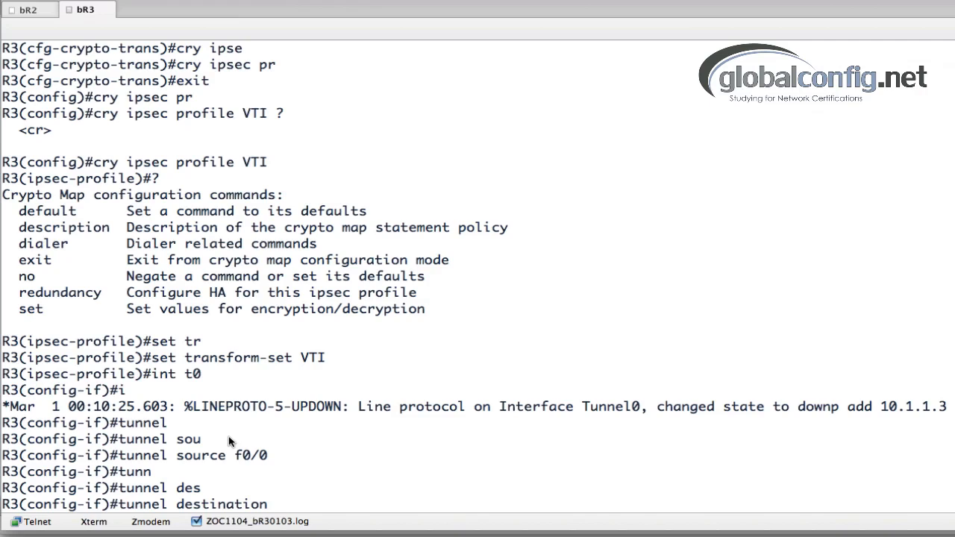
pyautogui.write('172.17.0.2')
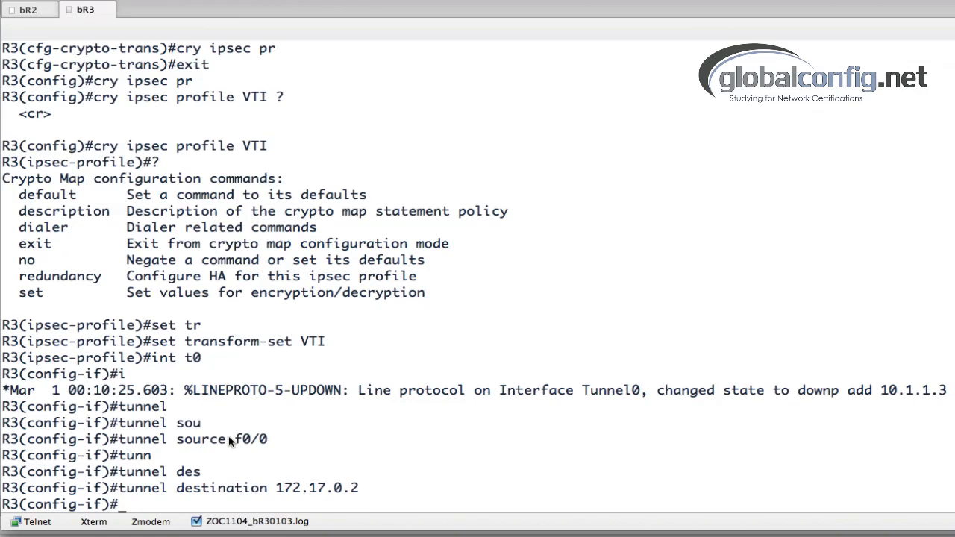
pyautogui.click(30, 9)
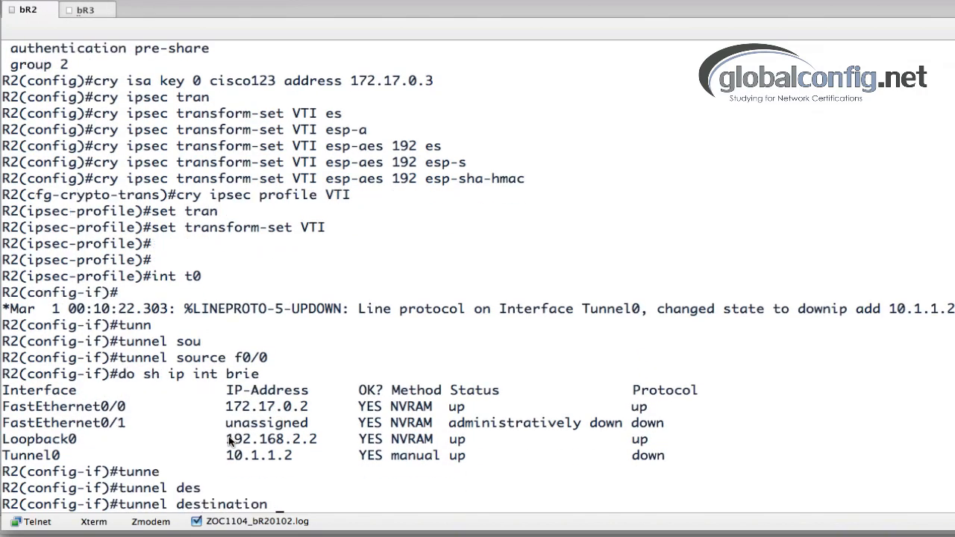
pyautogui.write('172.17.0.3')
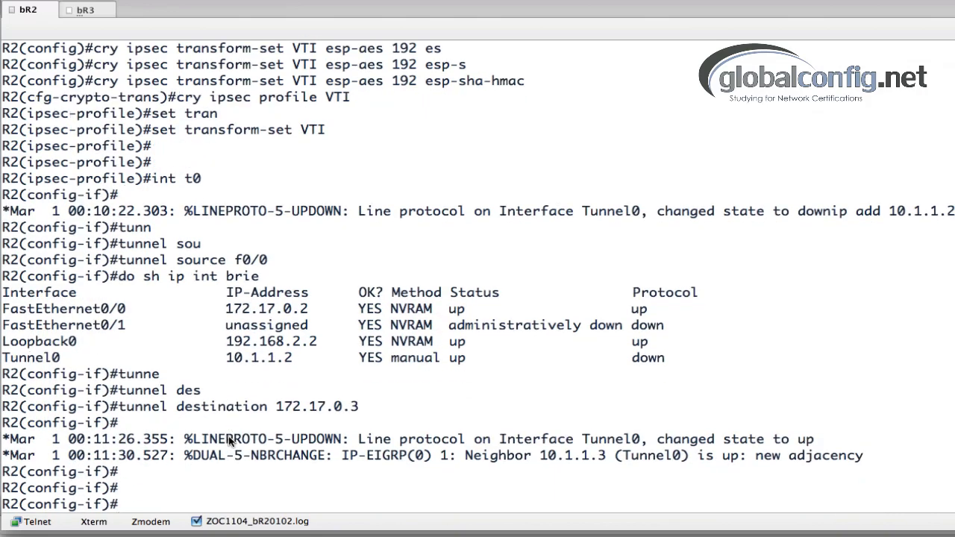
# Set tunnel mode ipsec ipv4 and protection profile VTI on Tunnel0 of R3 and R2
pyautogui.click(83, 9)
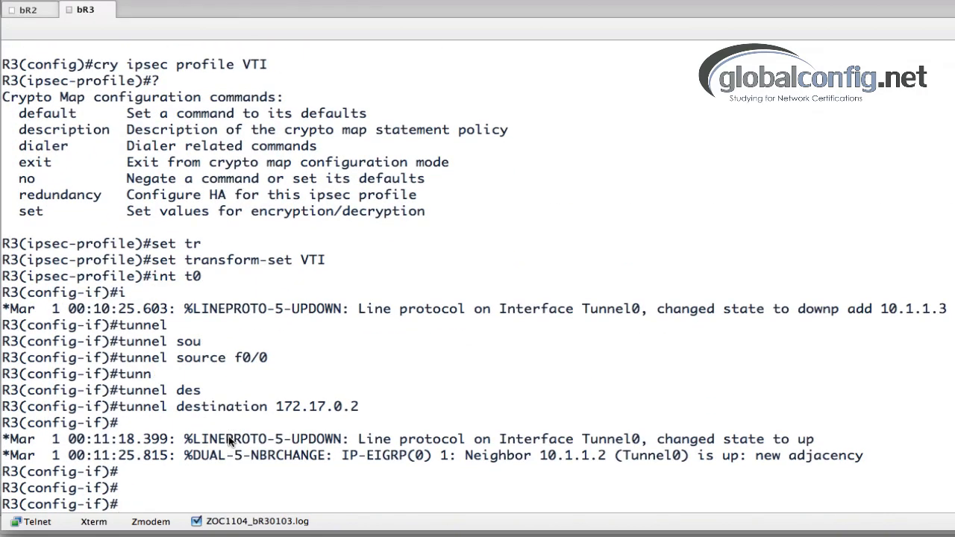
pyautogui.write('tunne')
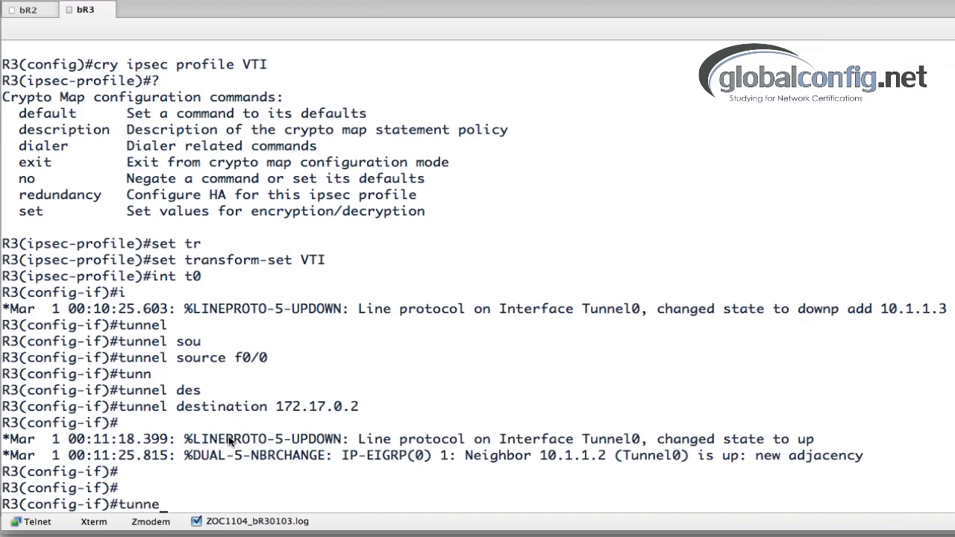
pyautogui.write('mode ipsec ipv4')
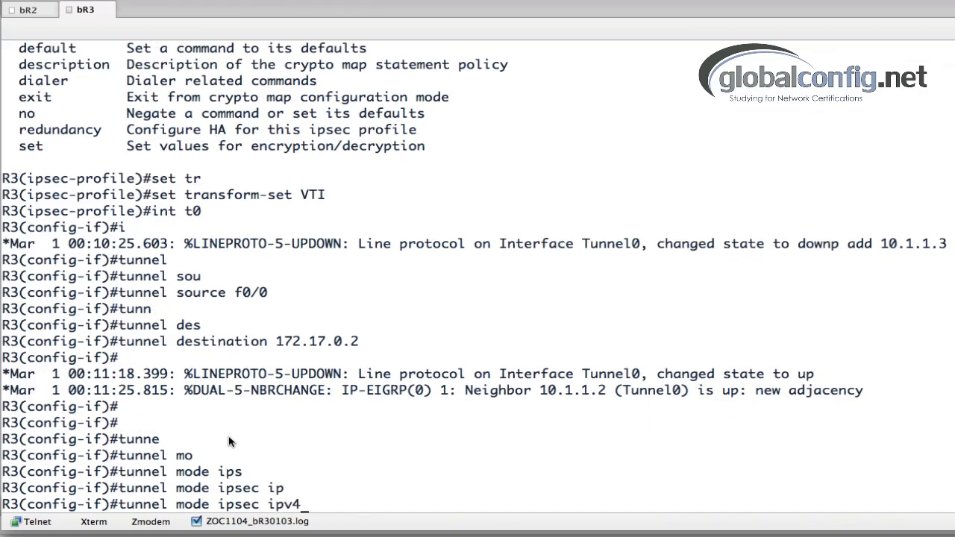
pyautogui.click(30, 9)
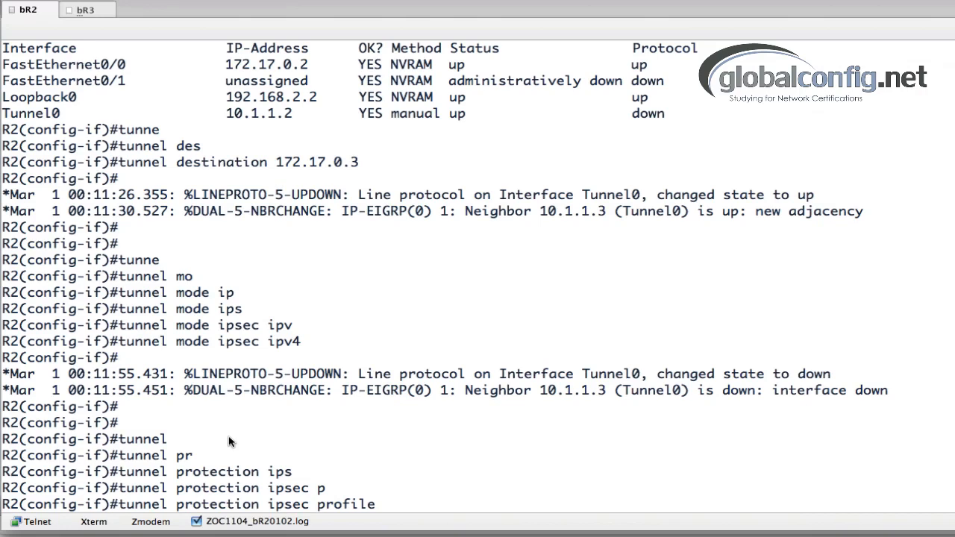
pyautogui.write('VTI')
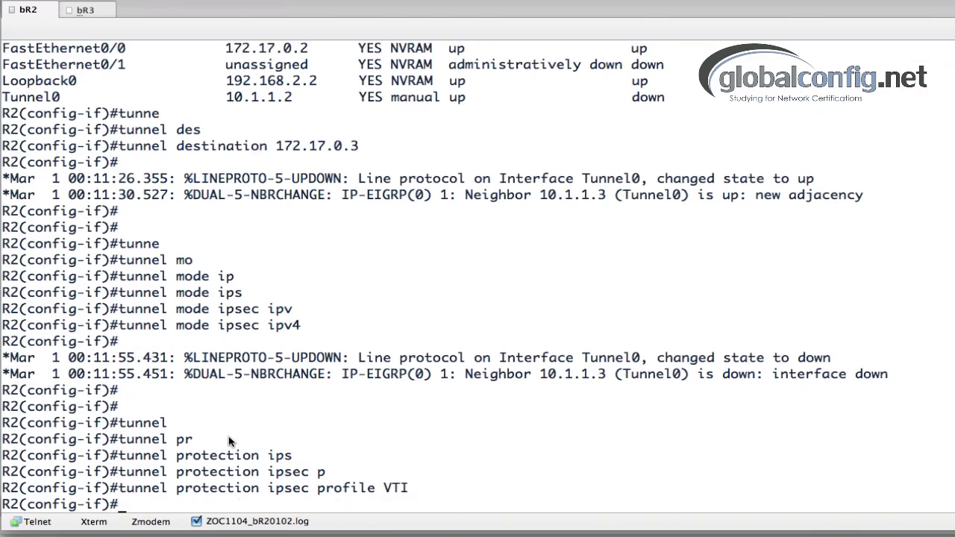
pyautogui.click(84, 9)
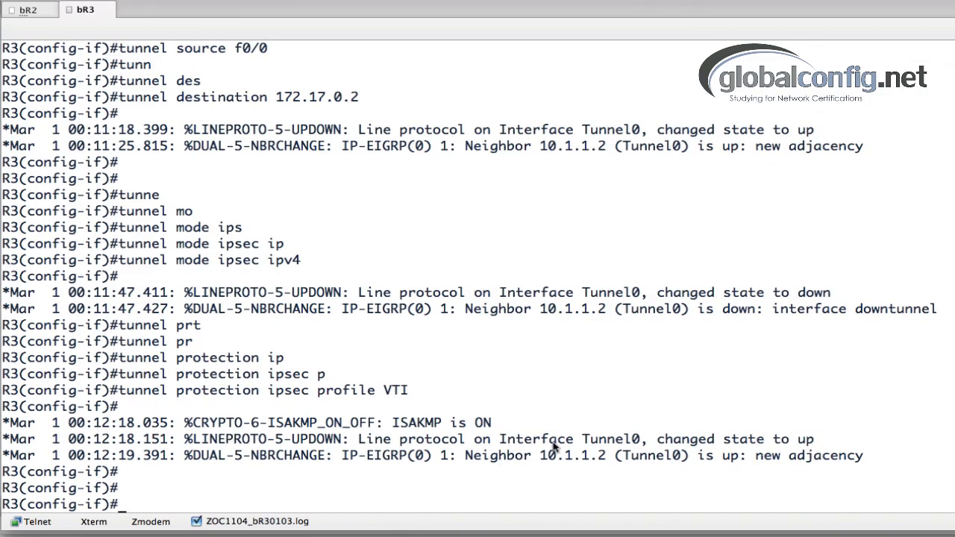
pyautogui.moveTo(655, 458)
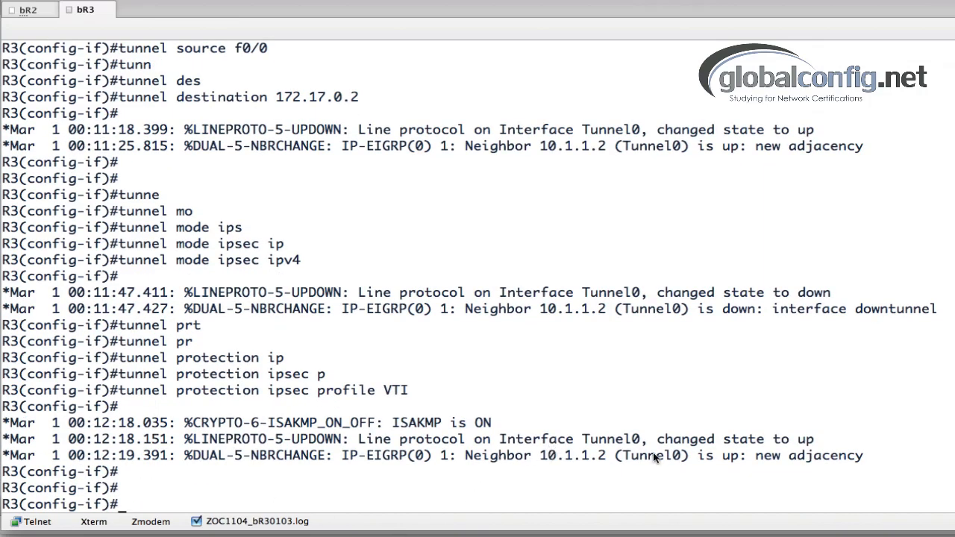
# On R3, show the ISAKMP SA detail with 172.17.0.2 and the IPsec SA packet counters
pyautogui.write('do sh cry isa sa')
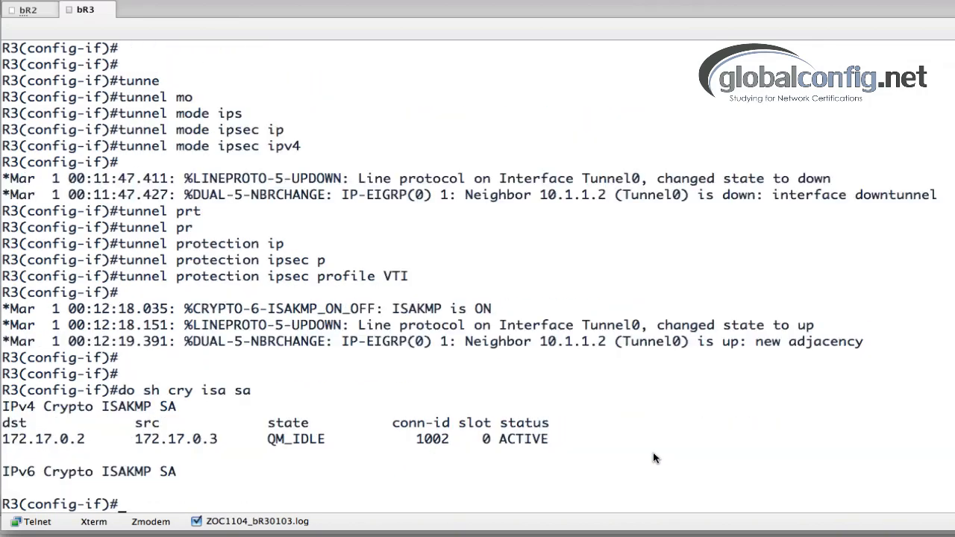
pyautogui.doubleClick(295, 439)
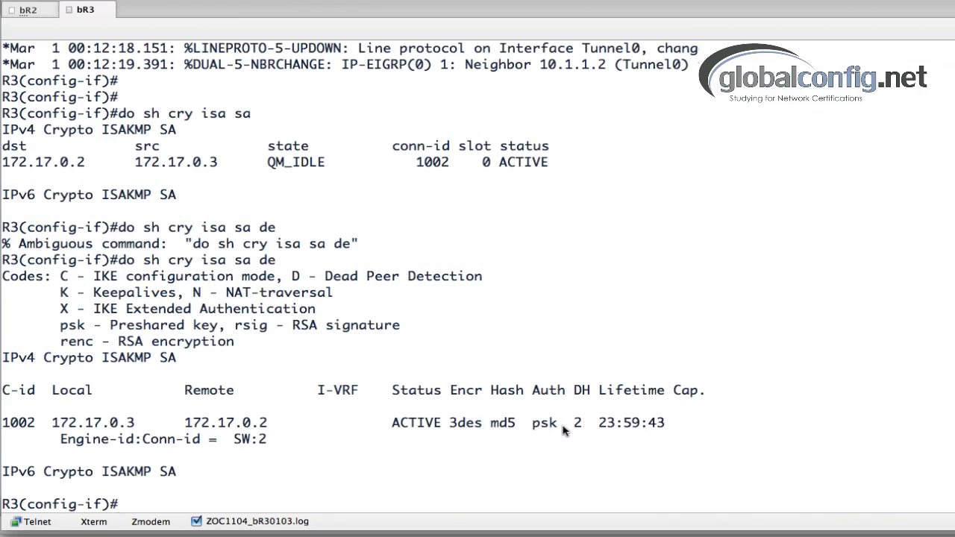
pyautogui.moveTo(463, 446)
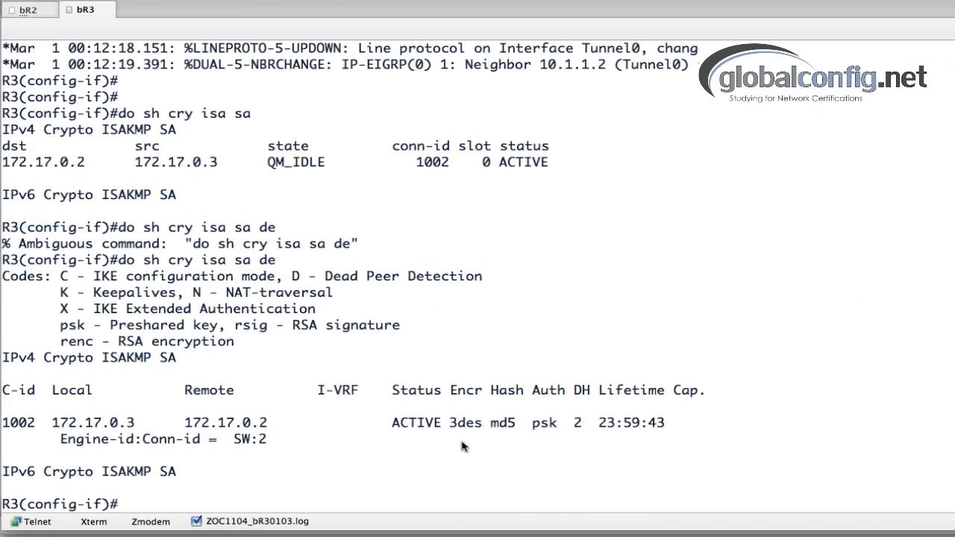
pyautogui.write('do sh cry')
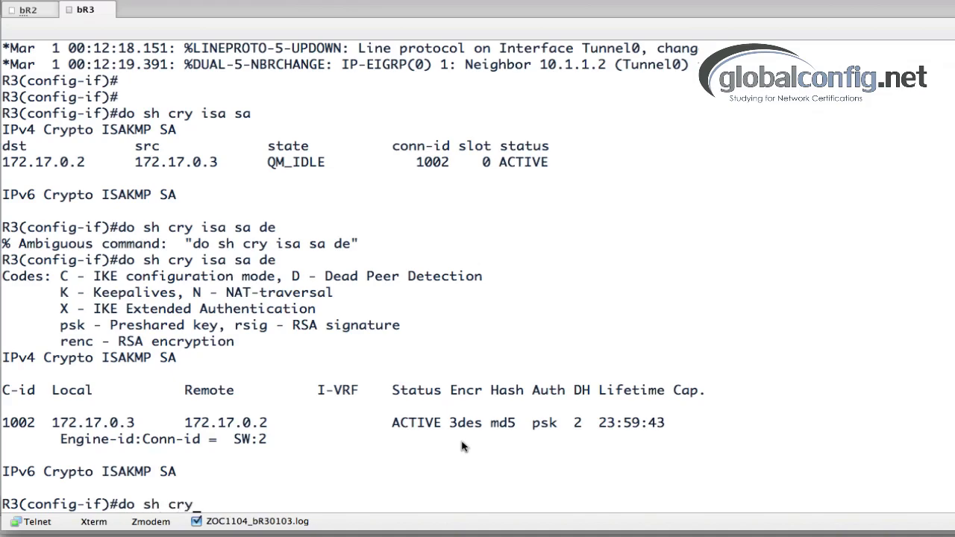
pyautogui.write('ipsec sa')
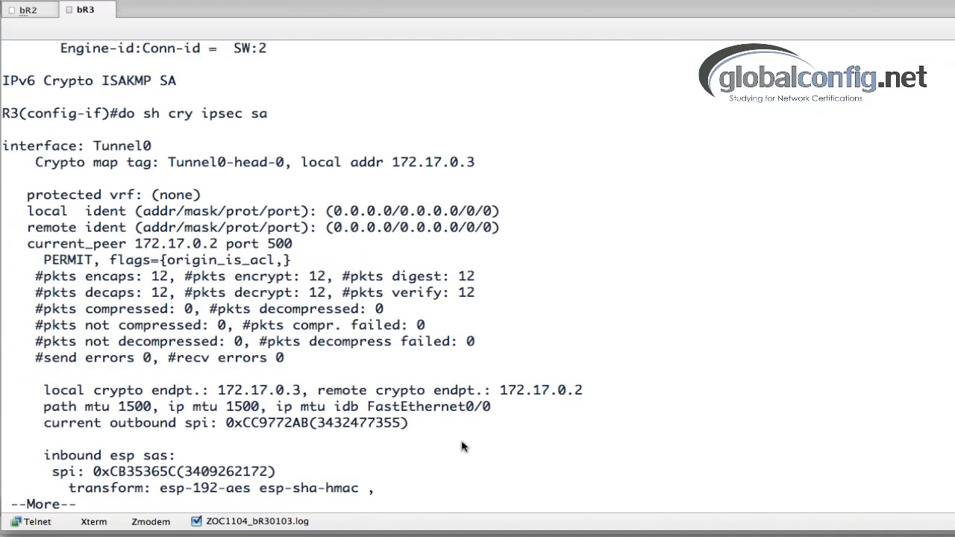
pyautogui.moveTo(459, 427)
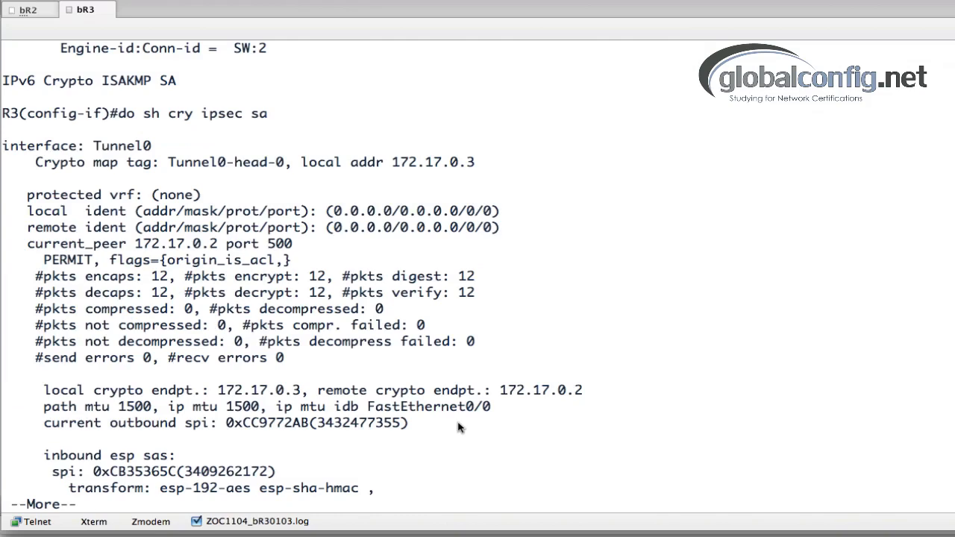
pyautogui.moveTo(272, 309)
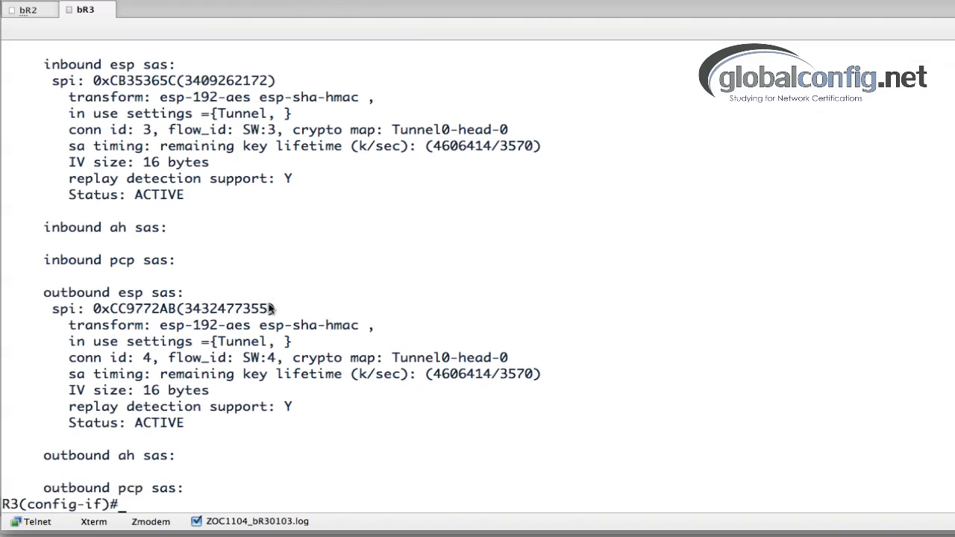
# List R3's EIGRP neighbour 10.1.1.2 and the EIGRP route to 192.168.2.0/24 via Tunnel0
pyautogui.write('do sh')
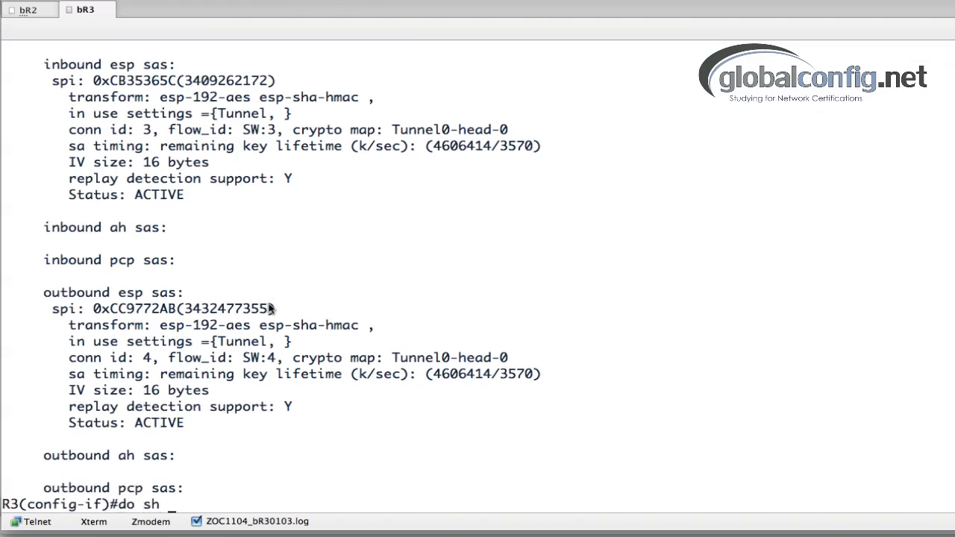
pyautogui.write('ip eigrp neri')
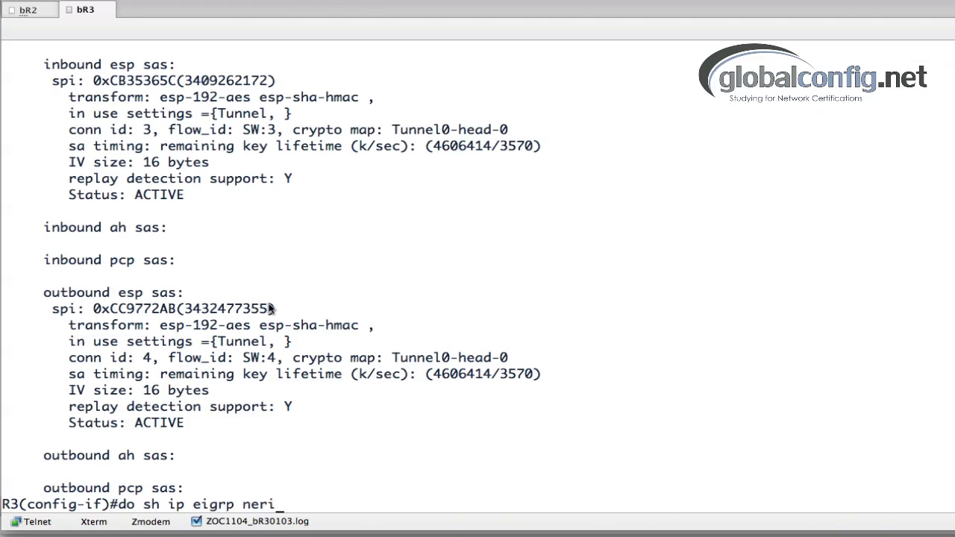
pyautogui.press('Return')
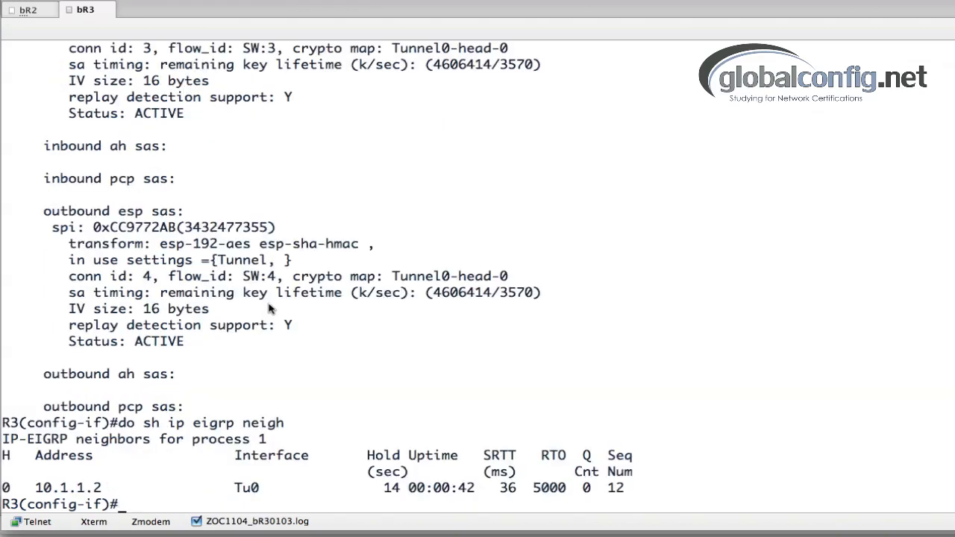
pyautogui.moveTo(101, 490)
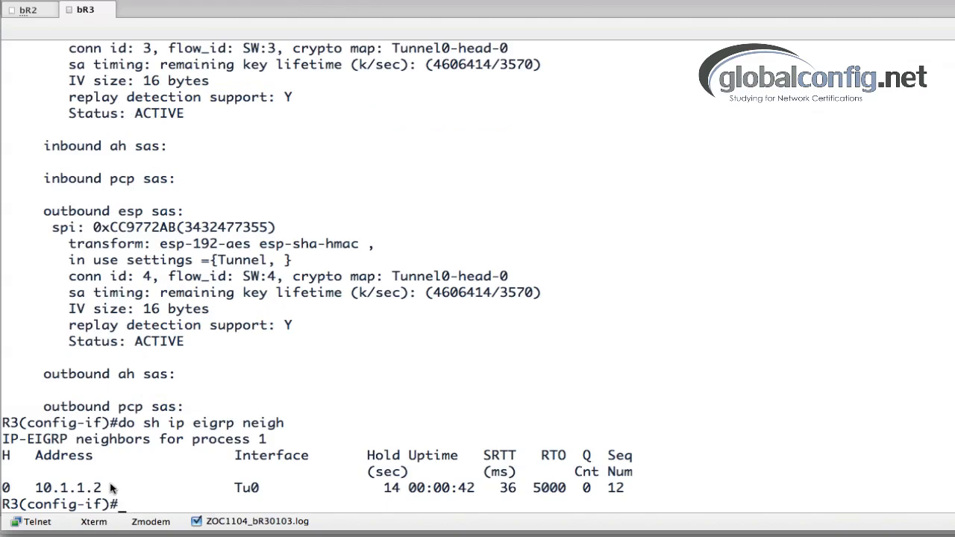
pyautogui.write('do sh ip route')
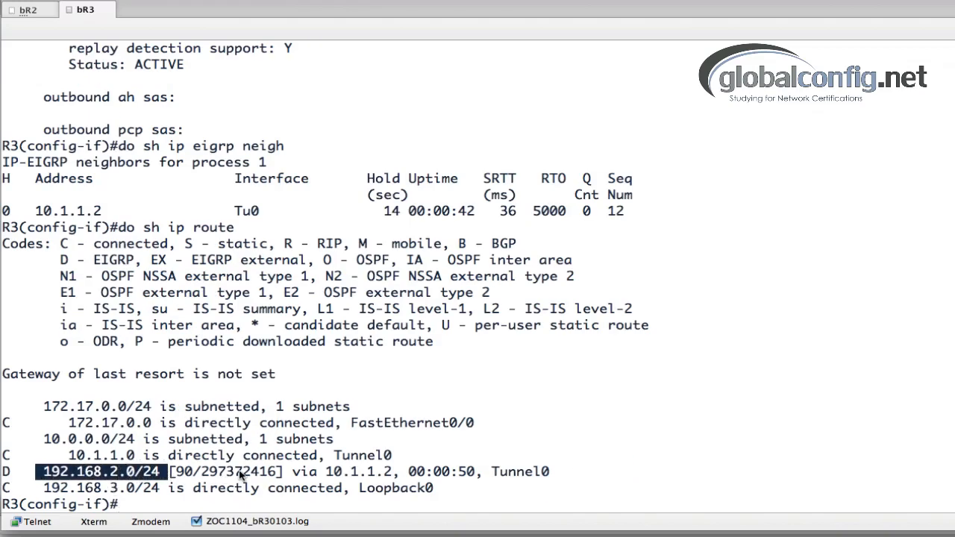
# Ping 192.168.2.2 from R3 with 100 percent success
pyautogui.write('do ping')
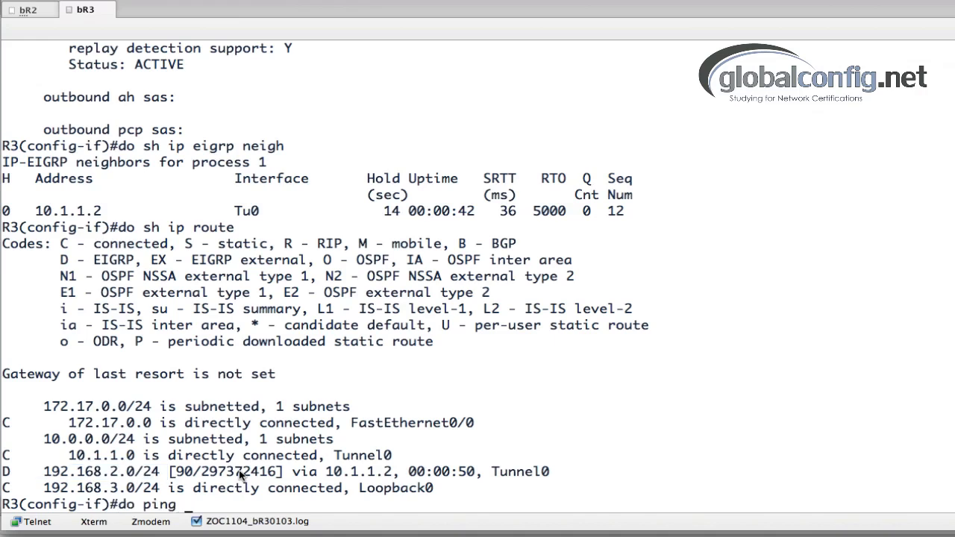
pyautogui.write('192.')
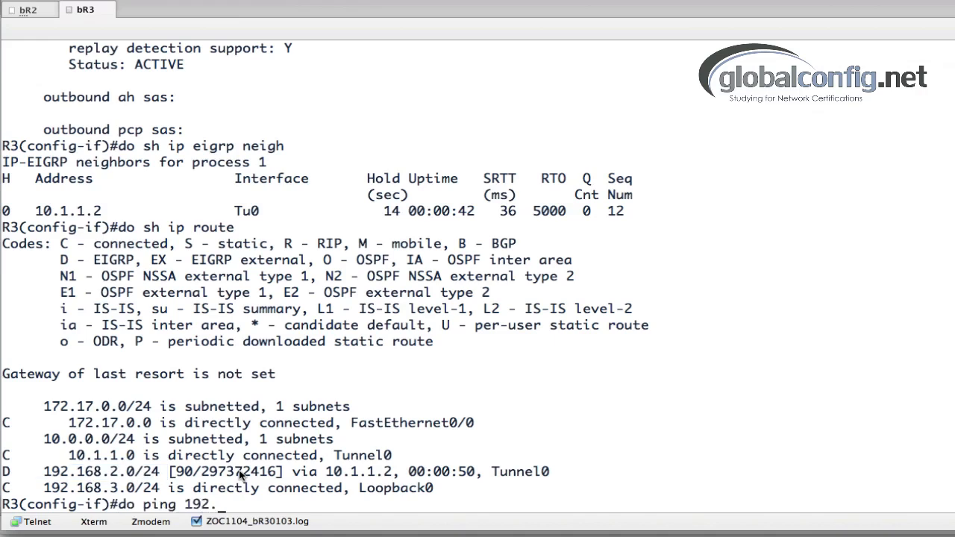
pyautogui.write('168')
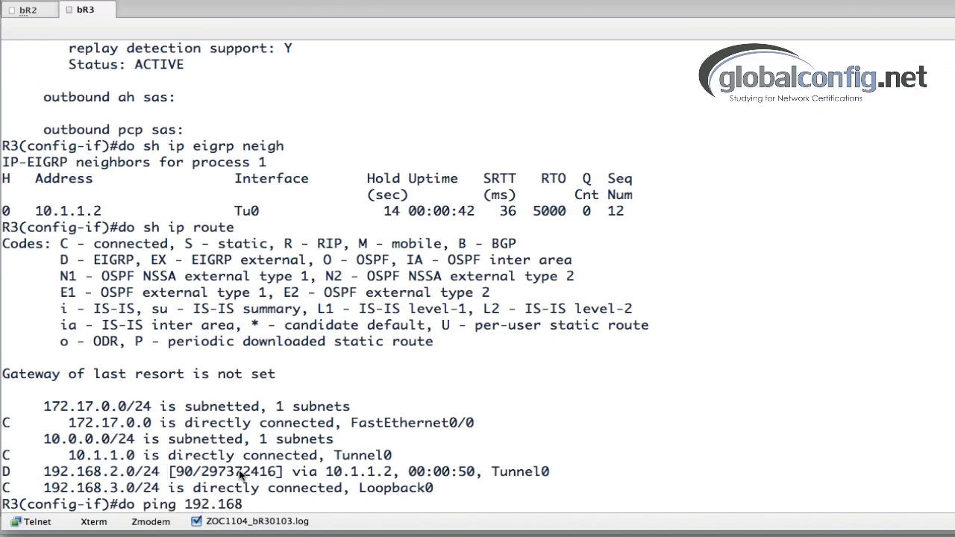
pyautogui.write('.2.2')
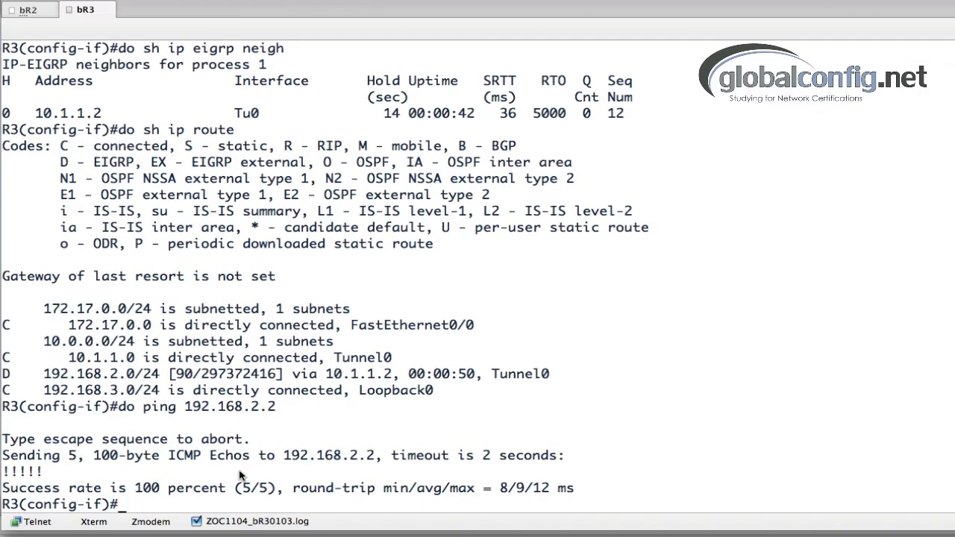
# Show R3's IPsec SA counters, filter on encrypt for 28 encrypted packets, and start another ping to 192.168.2.2
pyautogui.write('do sh cry isa sa de')
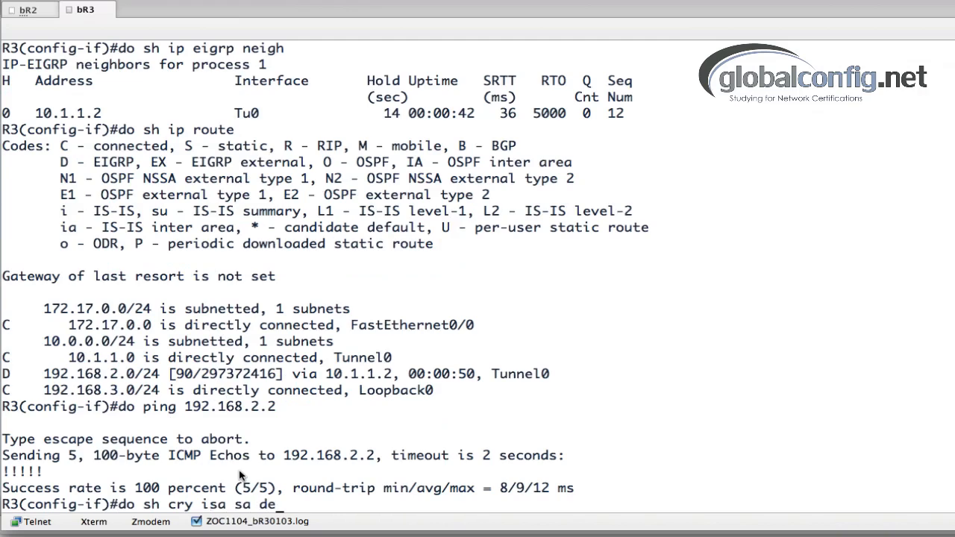
pyautogui.press('Return')
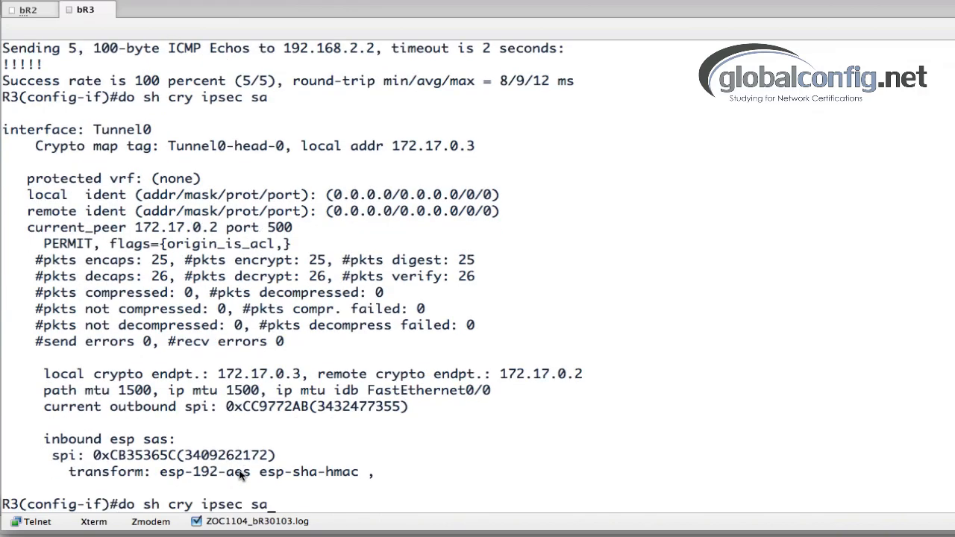
pyautogui.write('|')
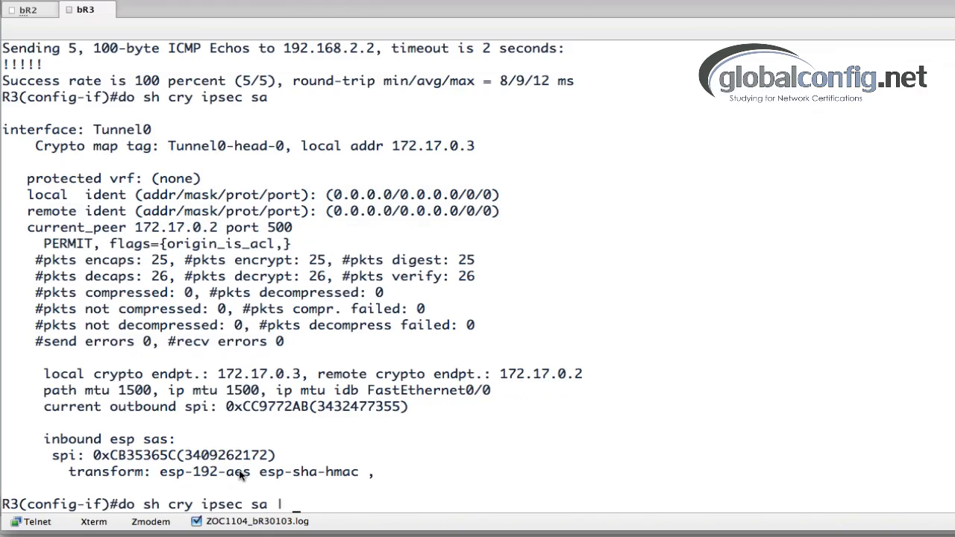
pyautogui.write('in')
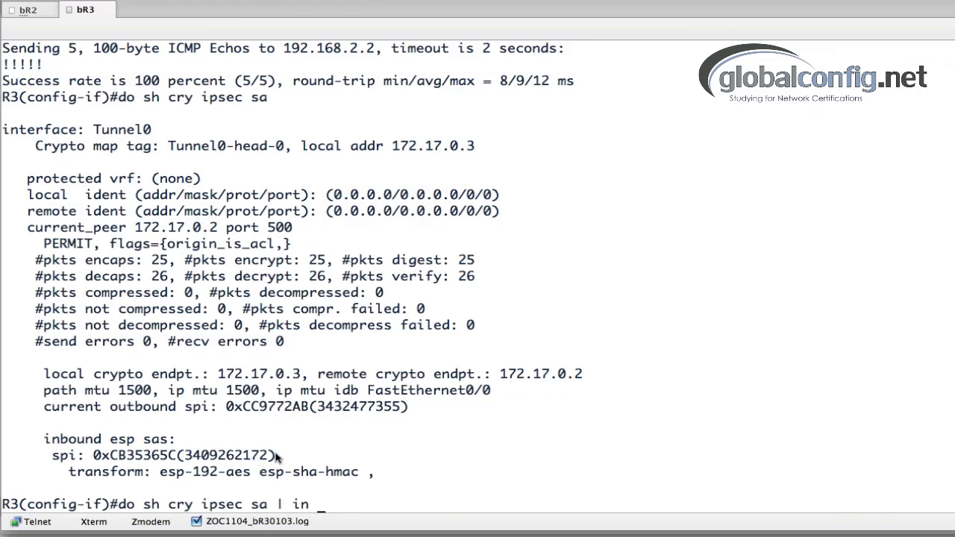
pyautogui.moveTo(291, 266)
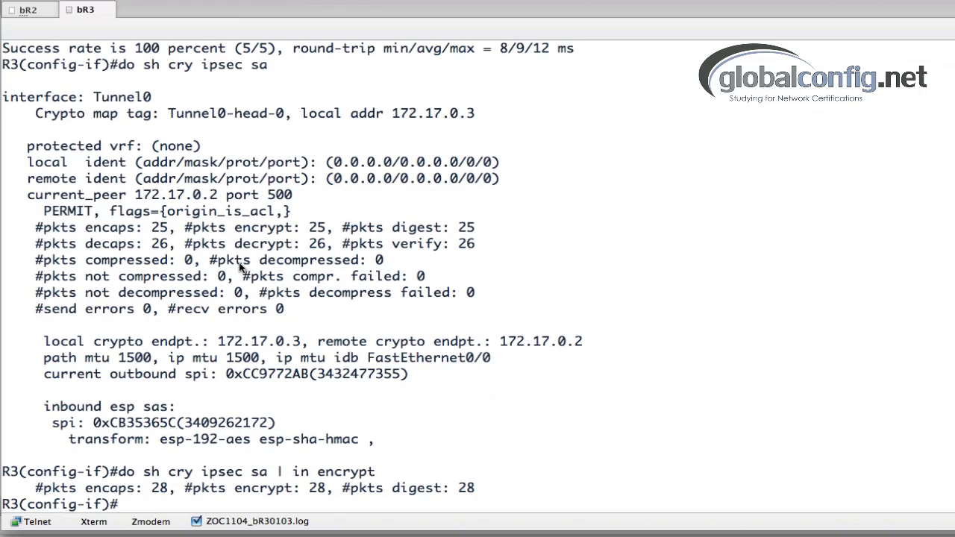
pyautogui.write('do ping 192.168.2.2')
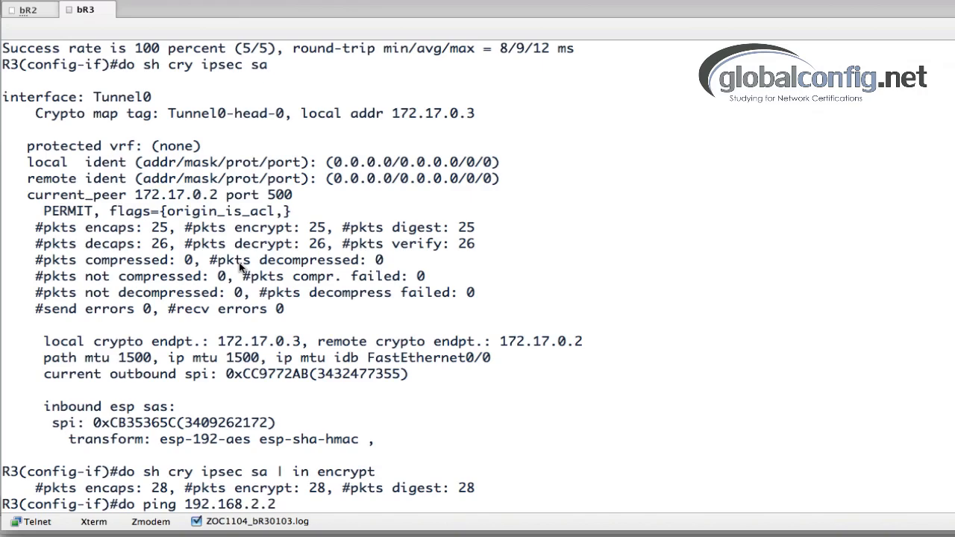